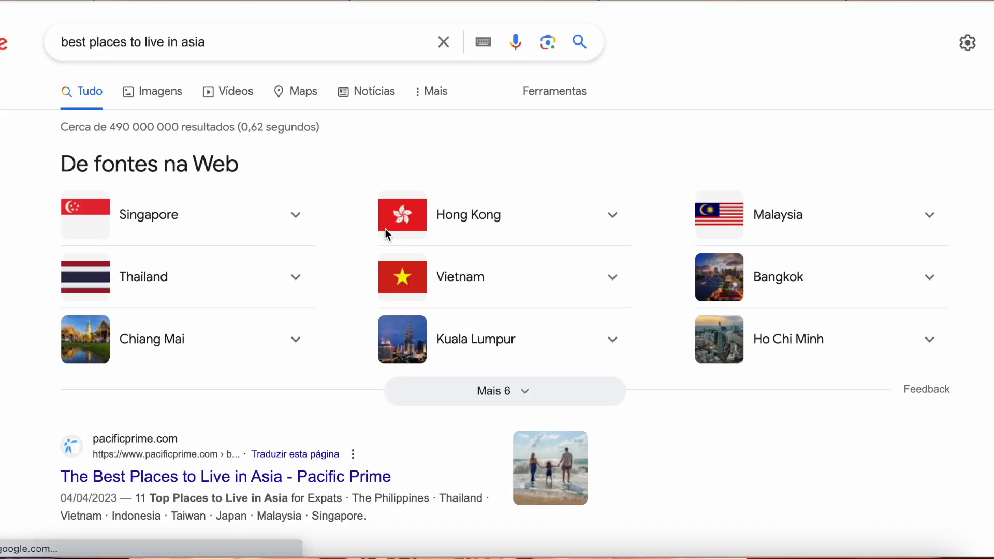
Open the 'Best Places to Live In Asia - Nomad List' search result and scroll through it.
scroll("down", 3)
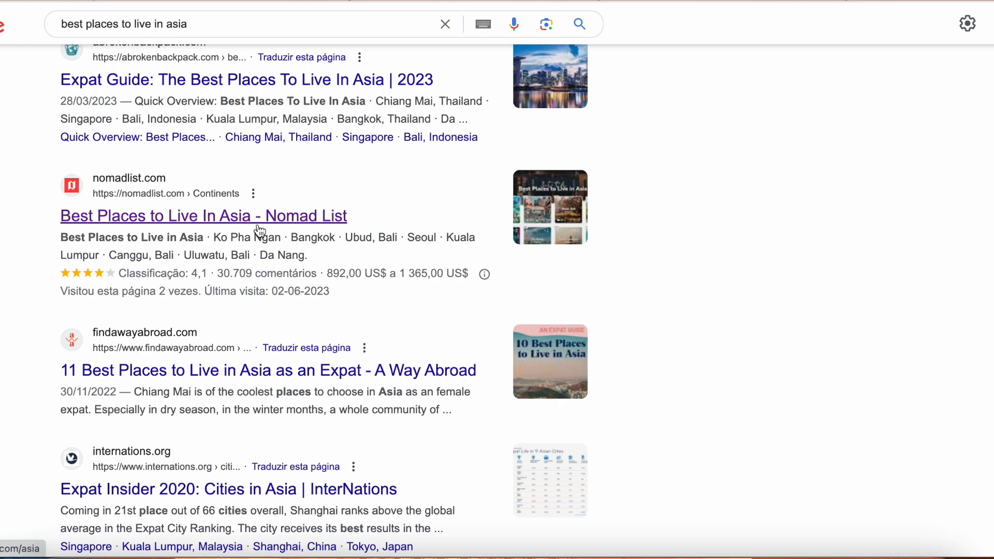
left_click(204, 215)
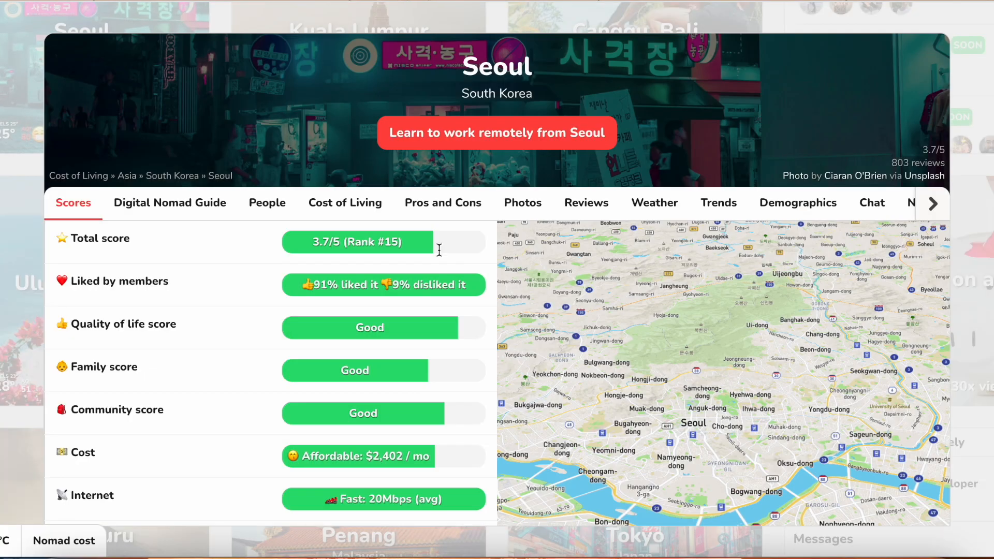
scroll("down", 3)
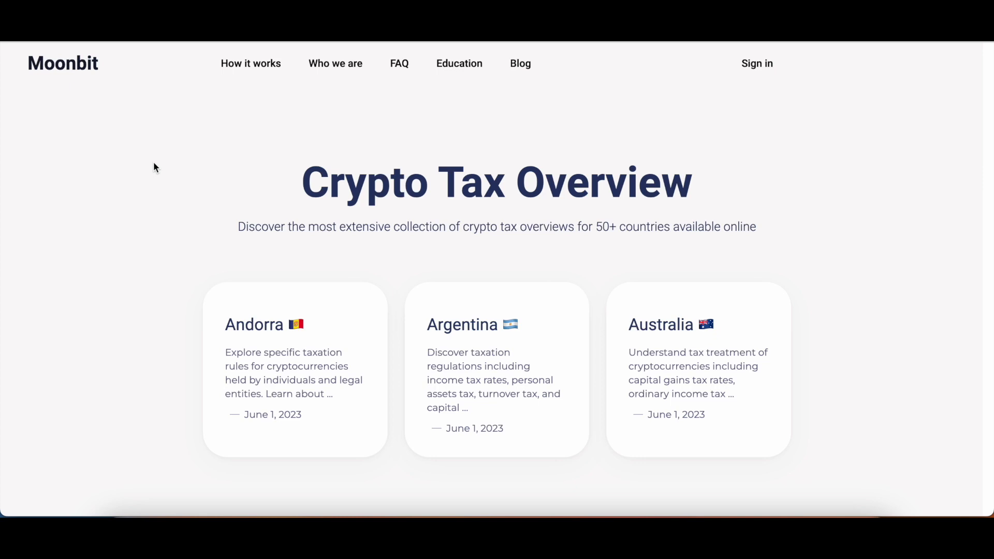
mouse_move(238, 200)
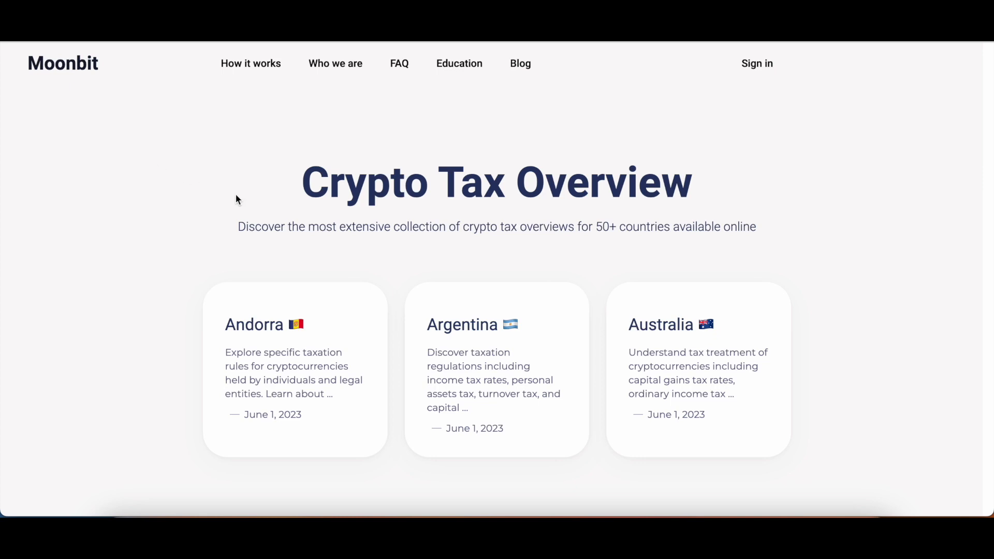
mouse_move(418, 224)
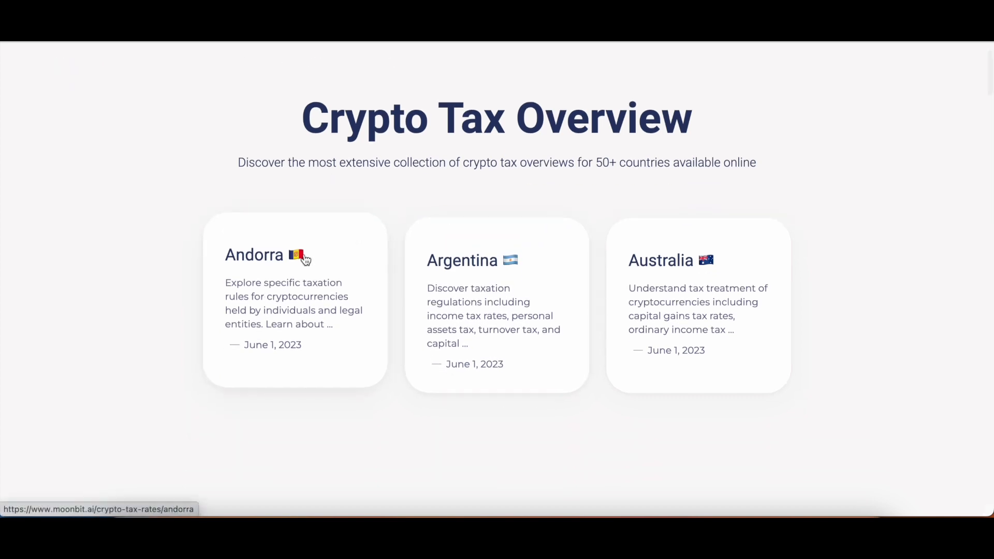
scroll("down", 3)
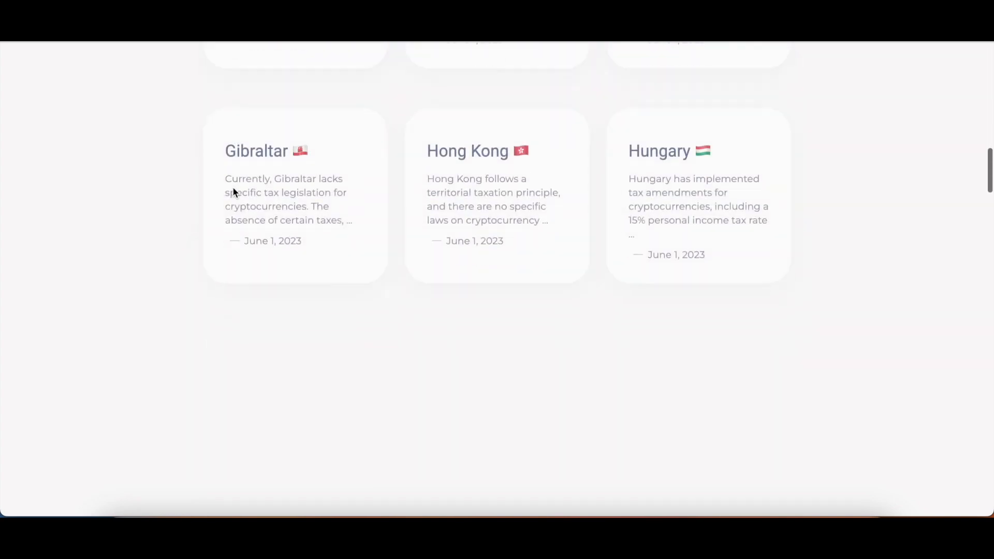
scroll("down", 3)
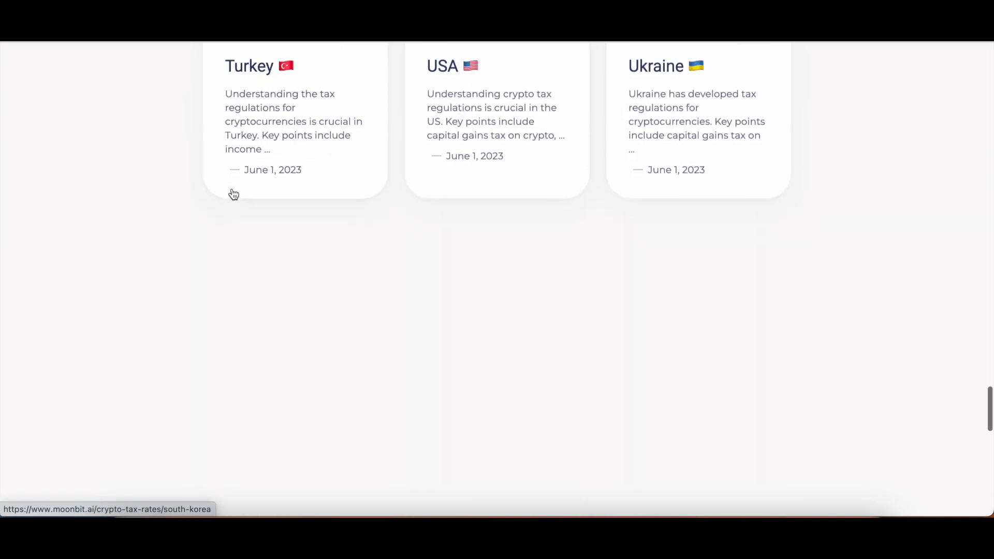
scroll("down", 3)
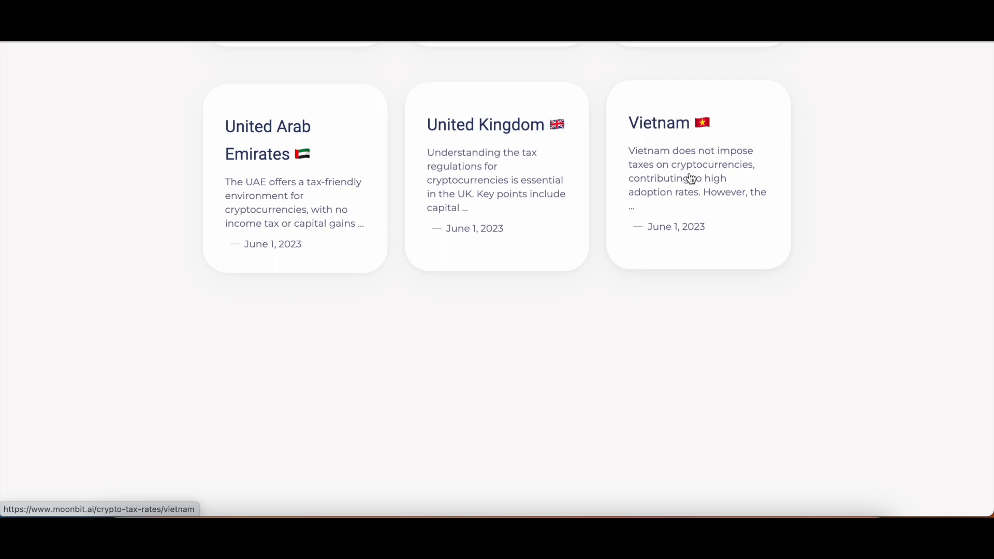
scroll("down", 3)
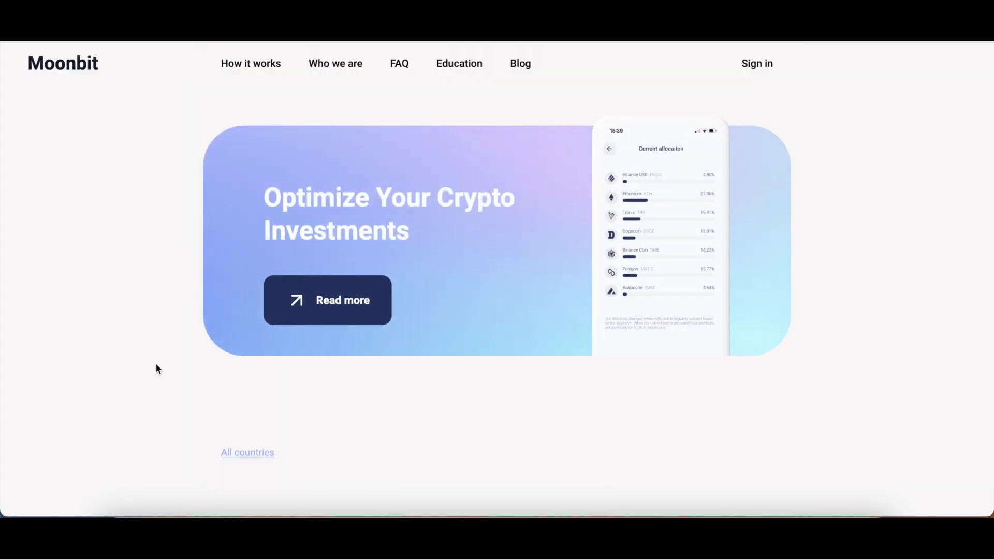
mouse_move(263, 159)
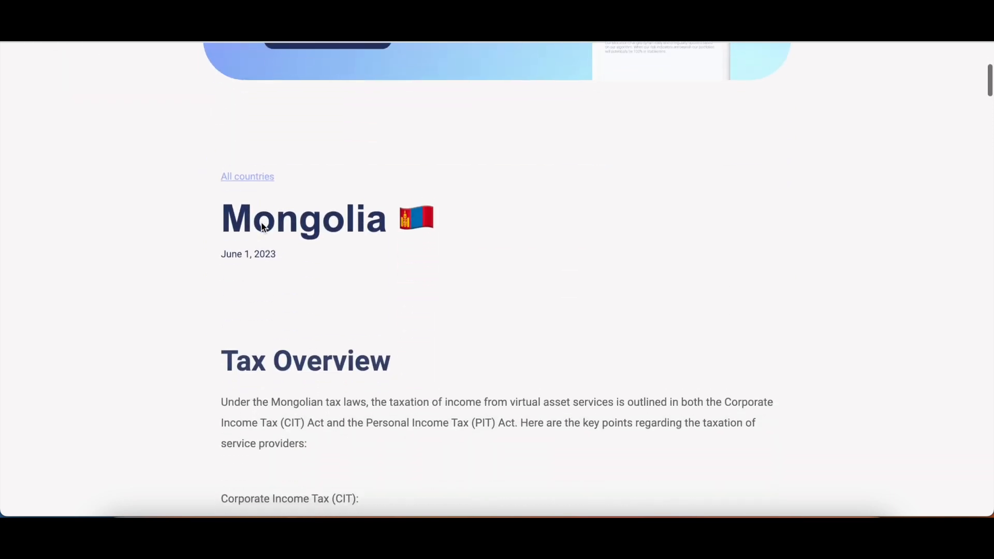
scroll("down", 3)
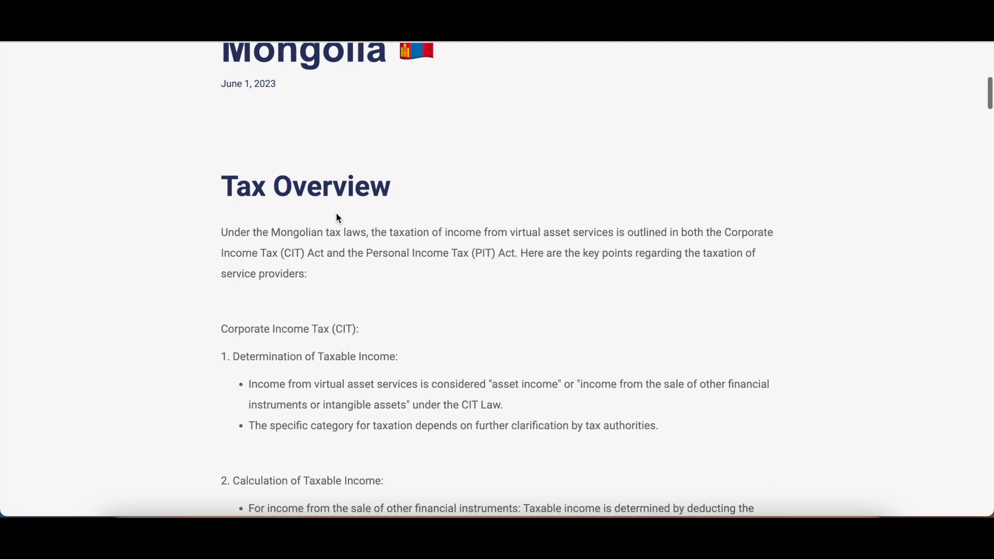
scroll("down", 3)
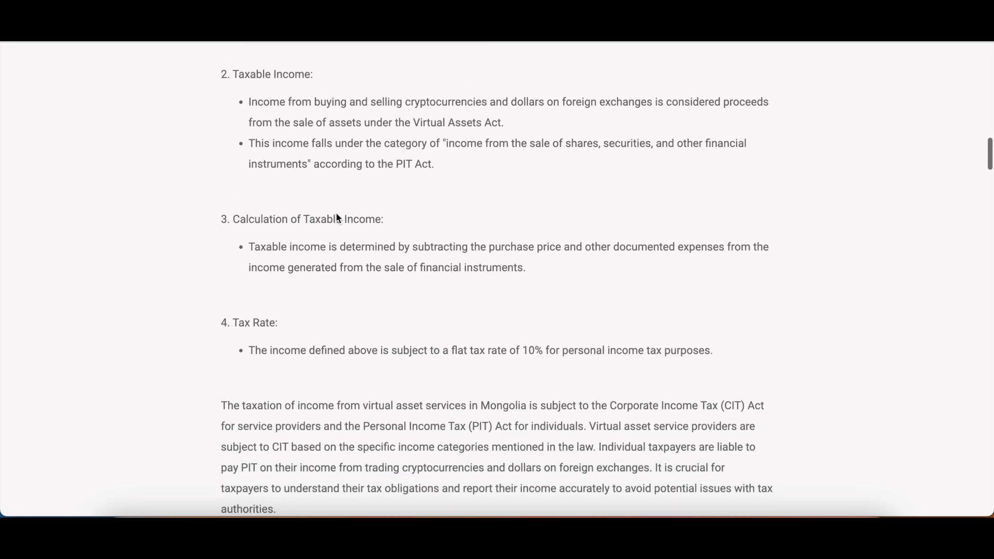
scroll("down", 3)
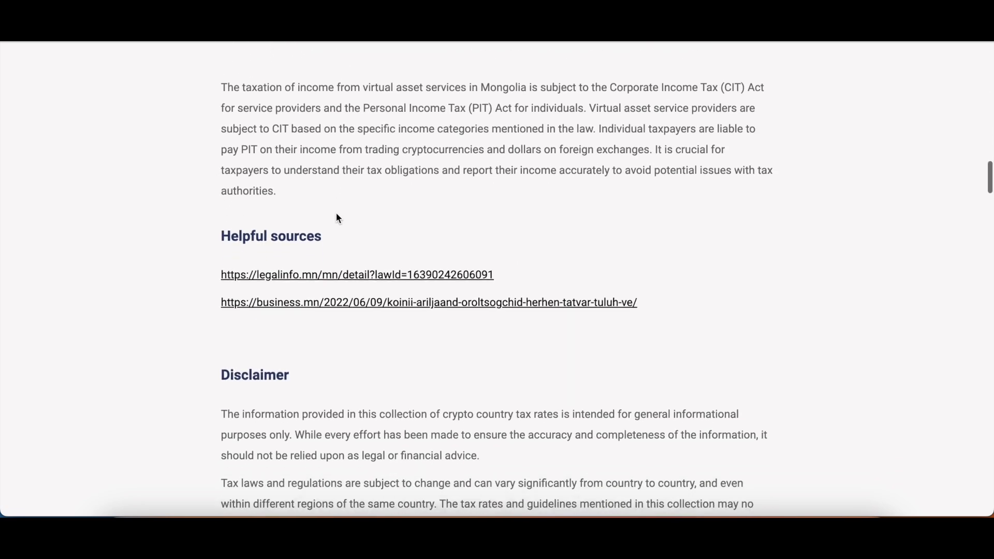
scroll("down", 3)
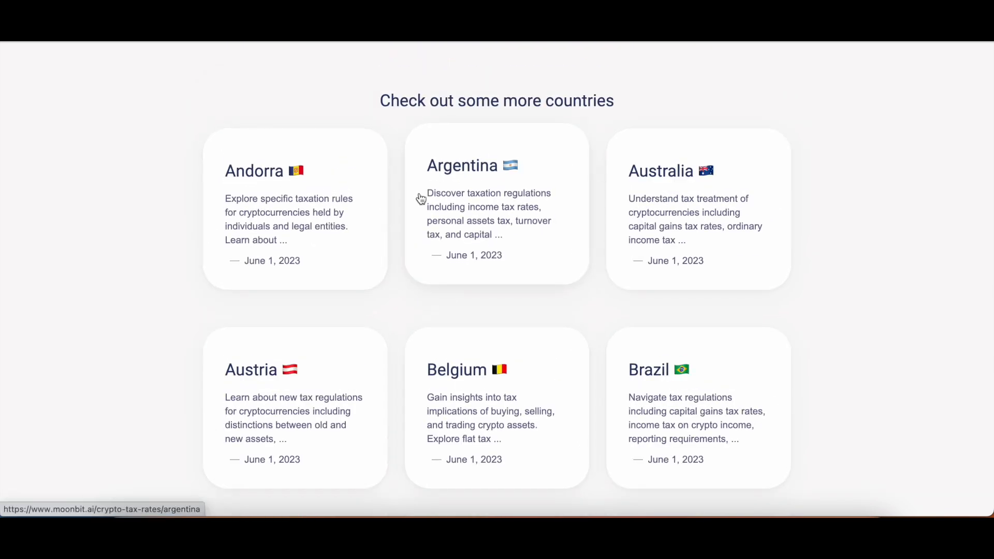
mouse_move(367, 217)
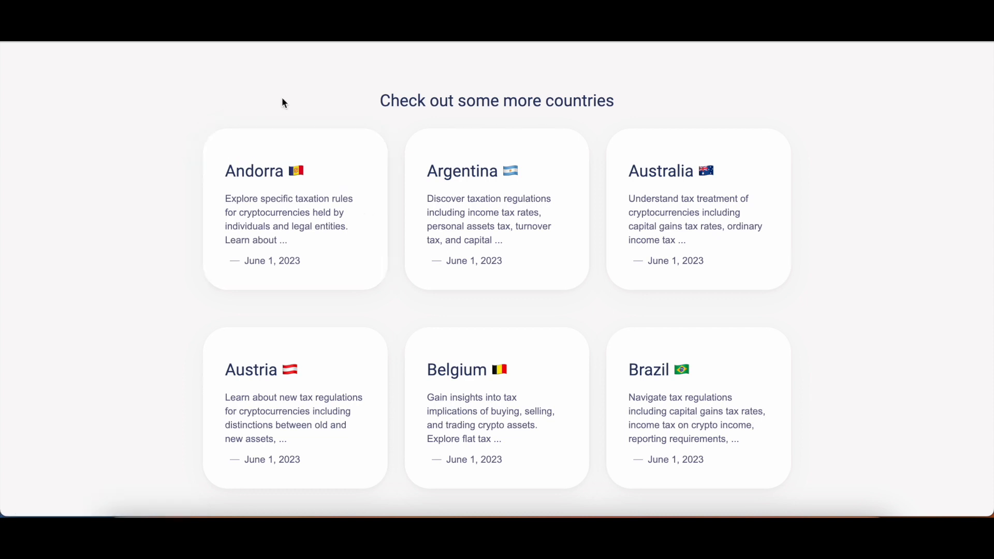
scroll("down", 3)
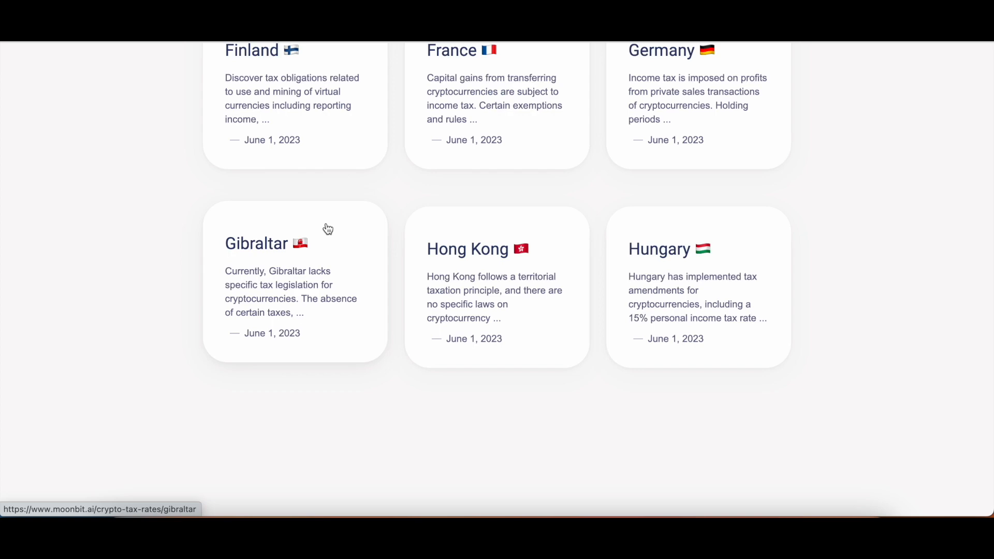
Scroll through the Indonesia crypto tax article on Moonbit.
scroll("down", 3)
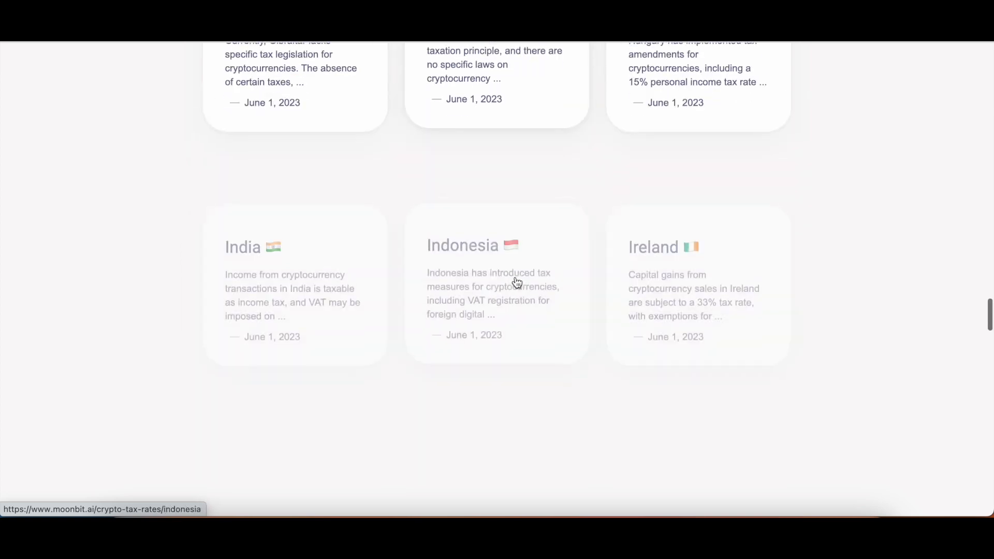
scroll("up", 3)
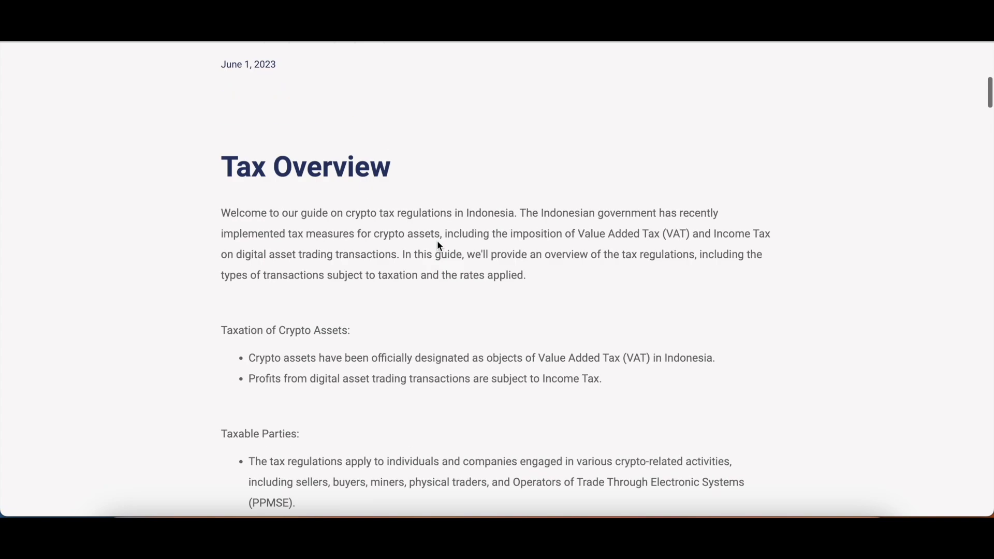
scroll("down", 3)
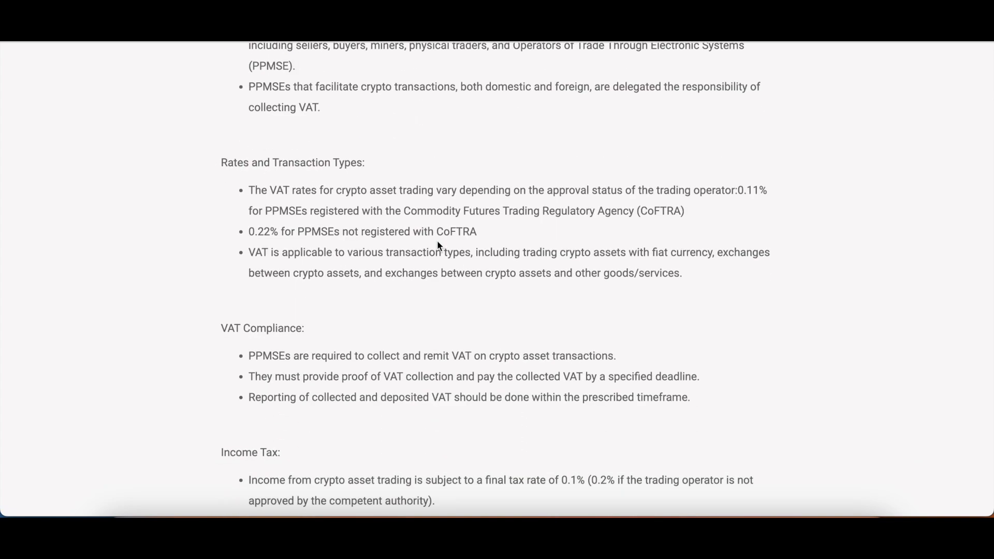
scroll("down", 3)
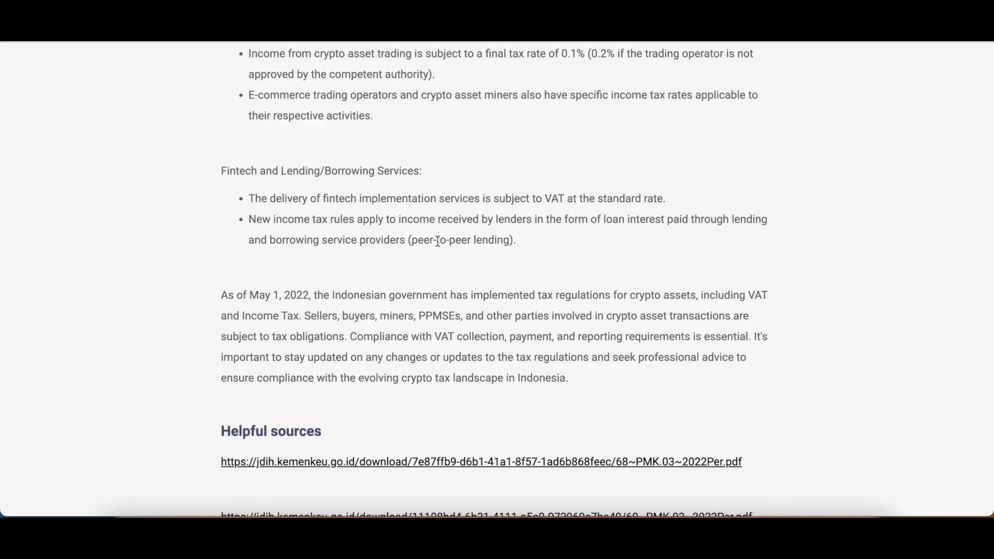
scroll("up", 3)
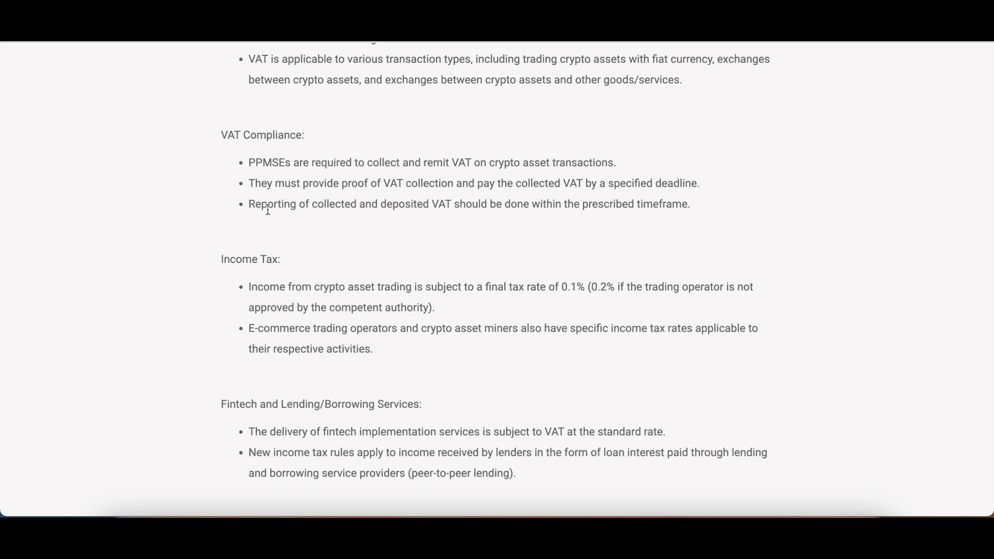
scroll("up", 3)
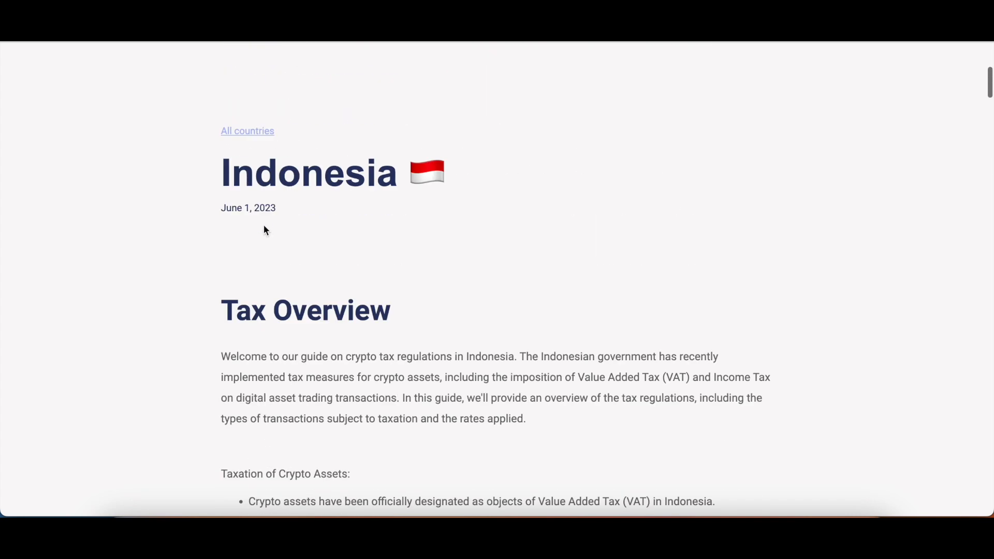
Return to the Crypto Tax Overview listing all countries via 'All countries'.
left_click(247, 131)
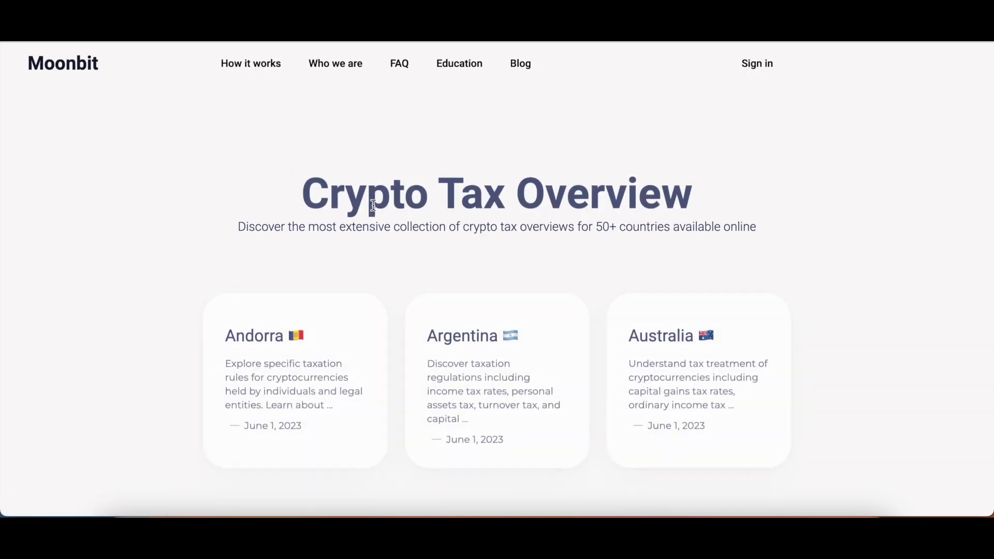
scroll("down", 3)
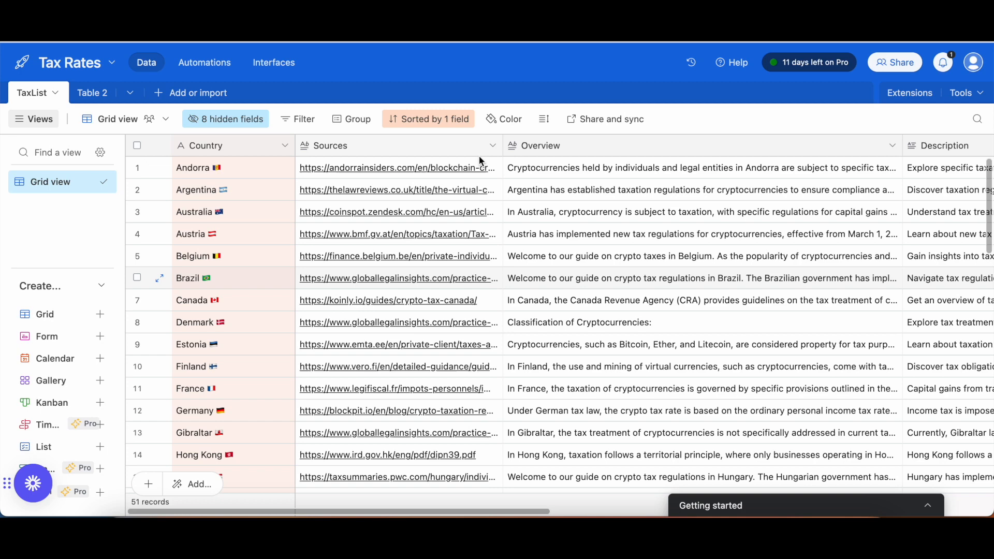
left_click(398, 277)
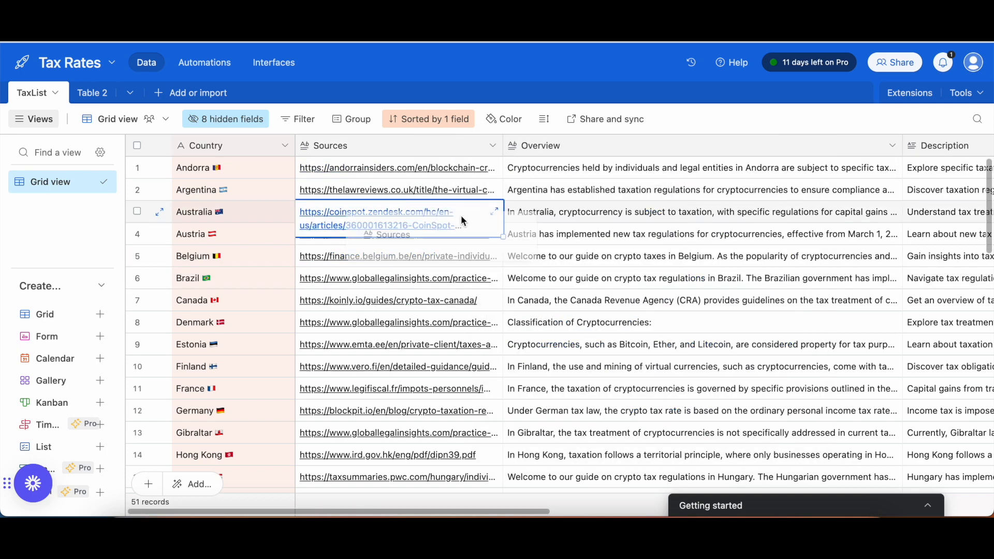
scroll("right", 3)
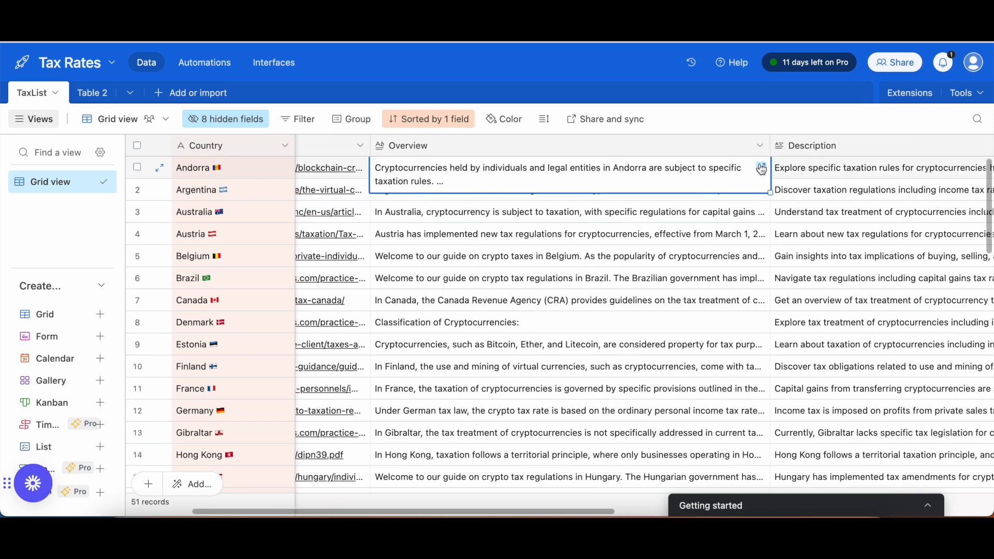
left_click(760, 169)
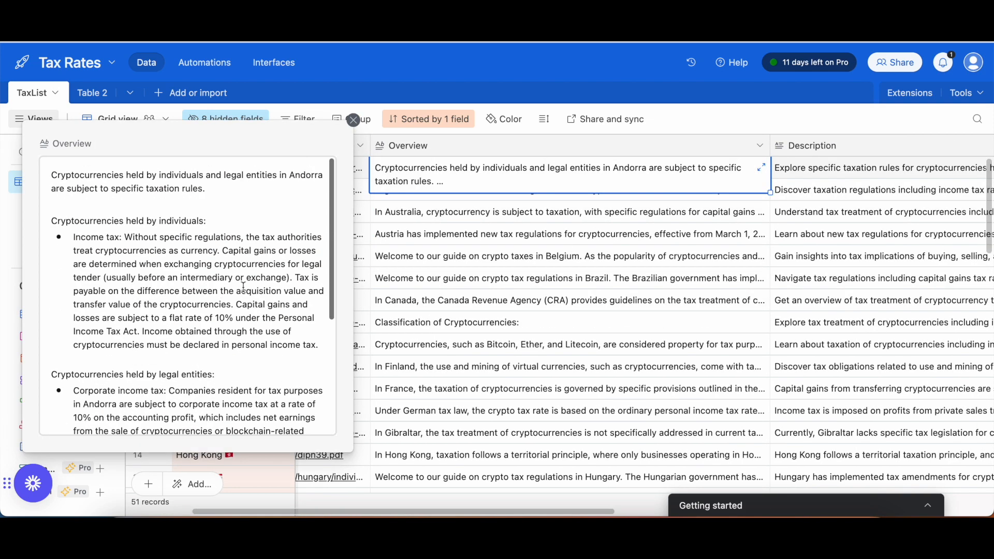
left_click(353, 119)
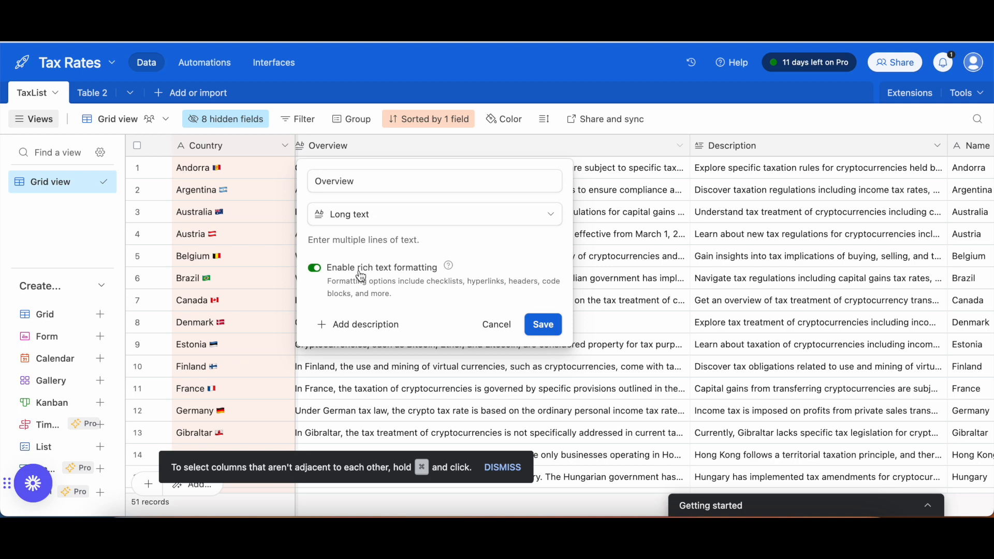
left_click(542, 324)
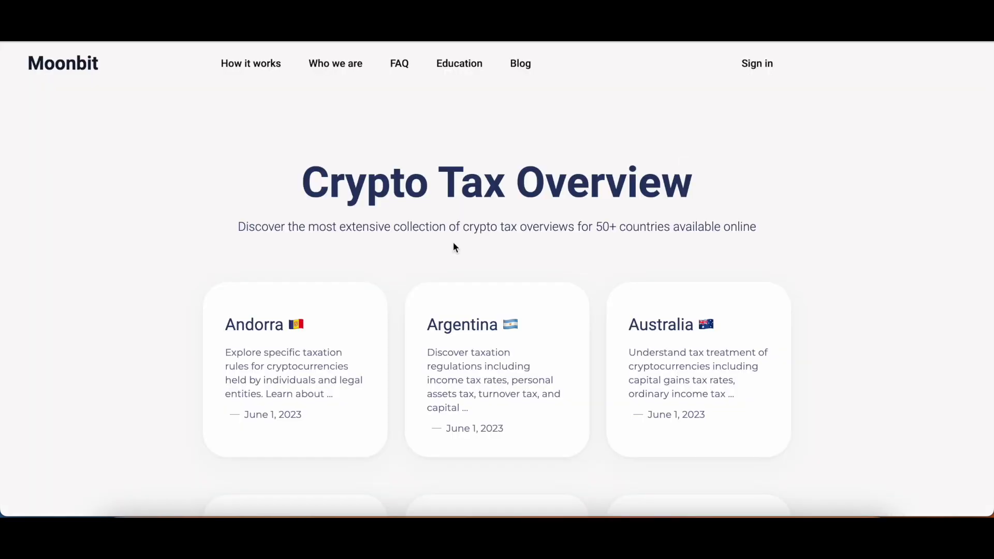
scroll("down", 3)
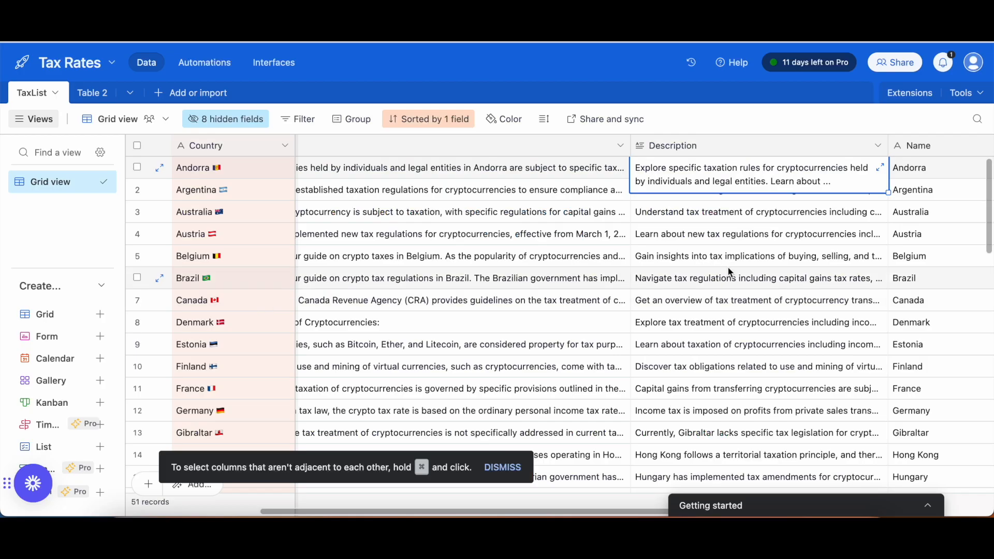
left_click(880, 167)
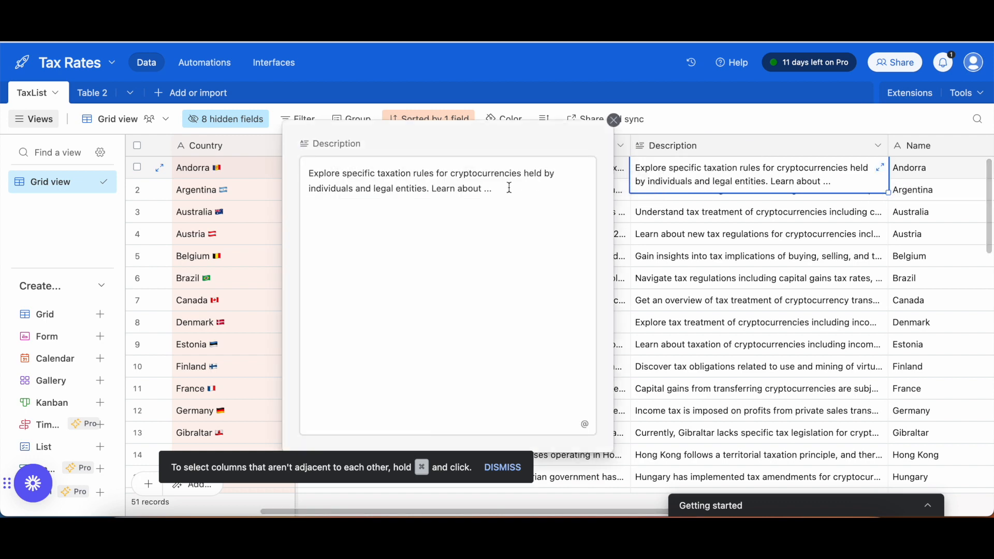
left_click(446, 180)
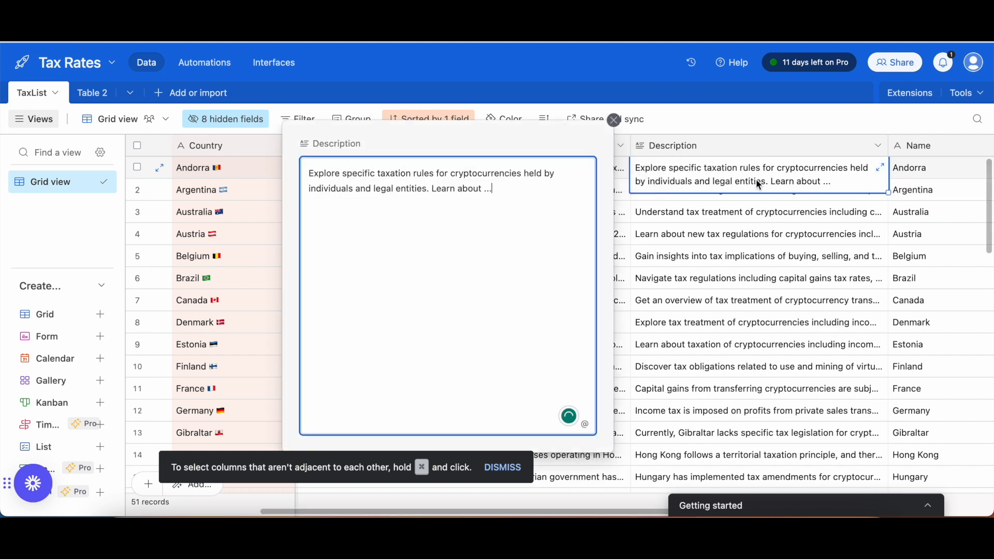
left_click(754, 218)
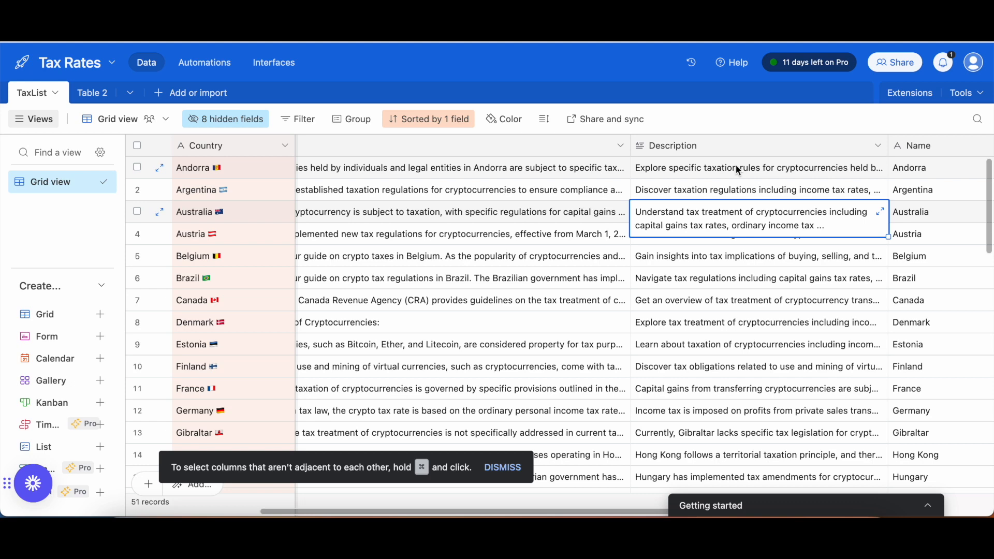
scroll("right", 3)
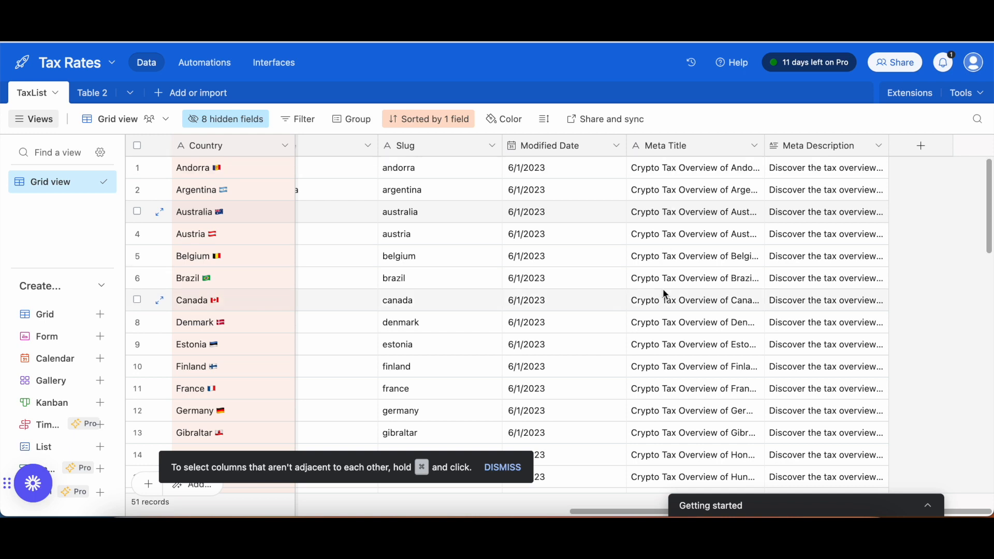
Review Andorra's Meta Description and the Slug, Meta Title and Meta Description columns.
left_click(824, 167)
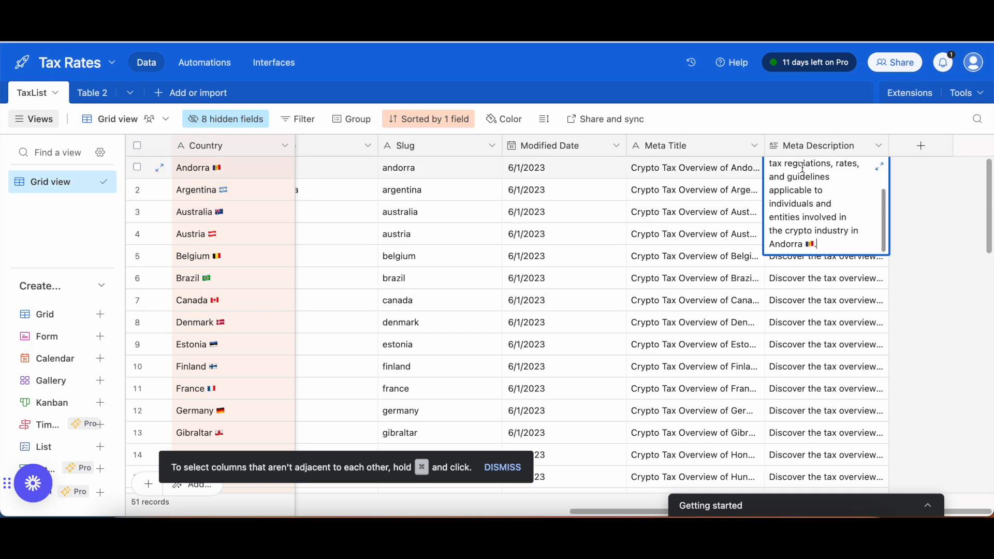
left_click(694, 189)
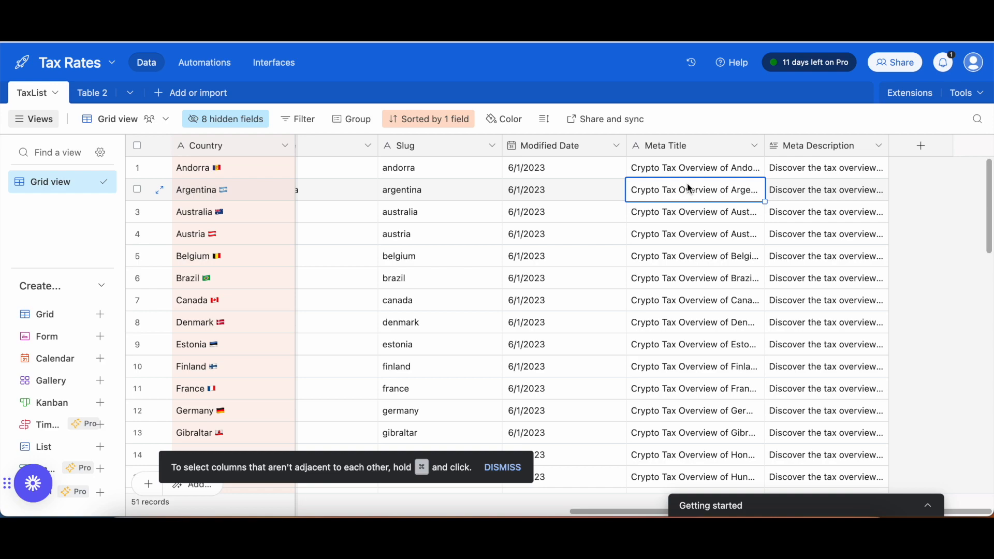
scroll("right", 3)
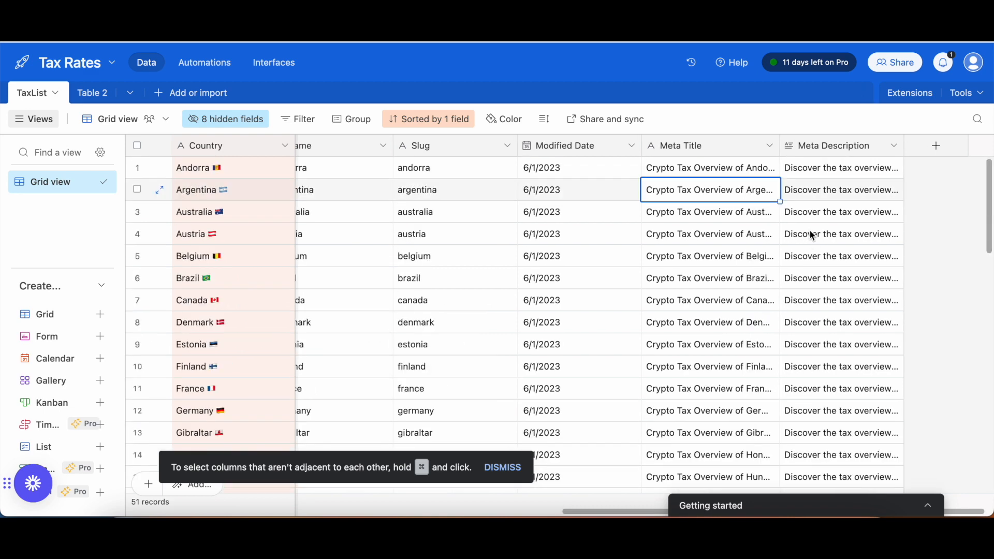
mouse_move(805, 144)
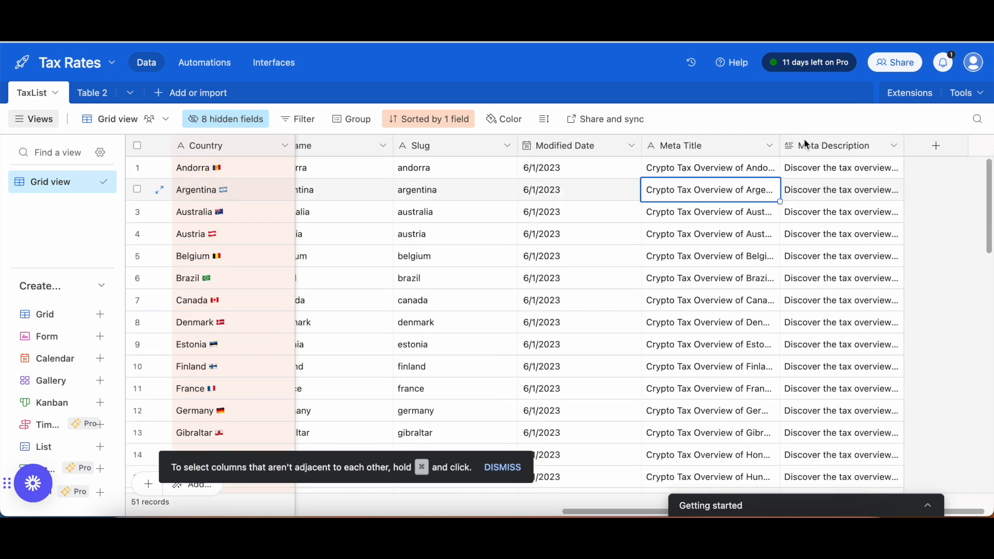
scroll("right", 3)
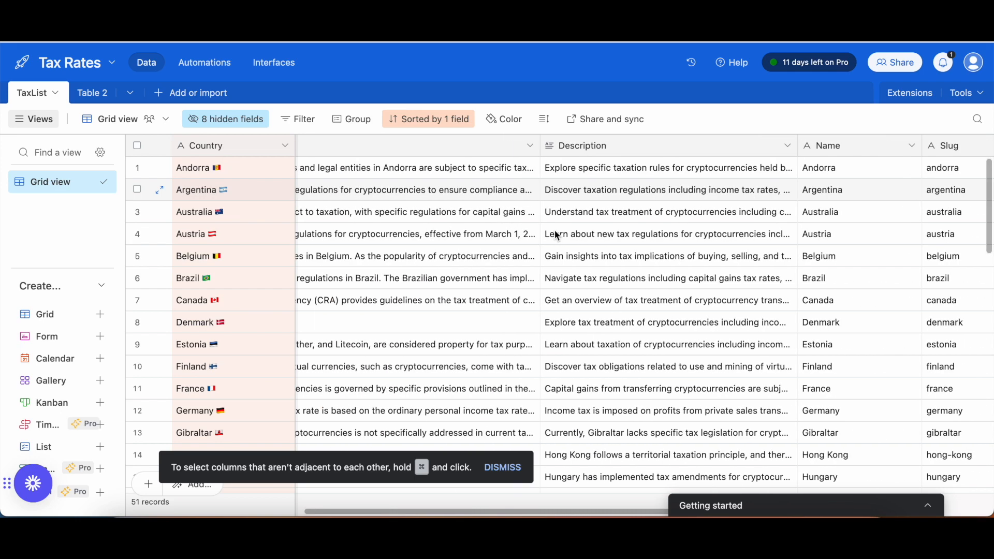
scroll("right", 3)
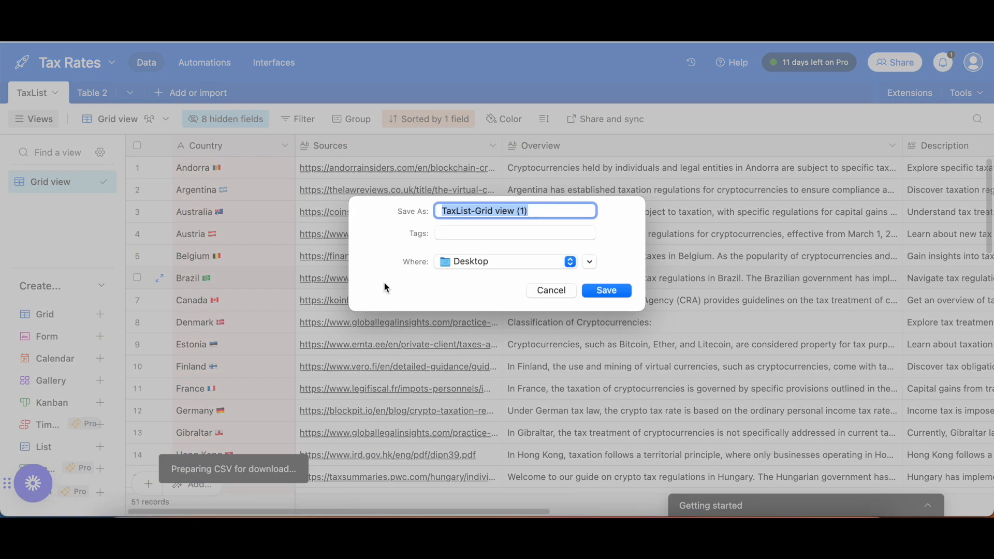
Save the TaxList grid view CSV download to the Desktop.
left_click(604, 290)
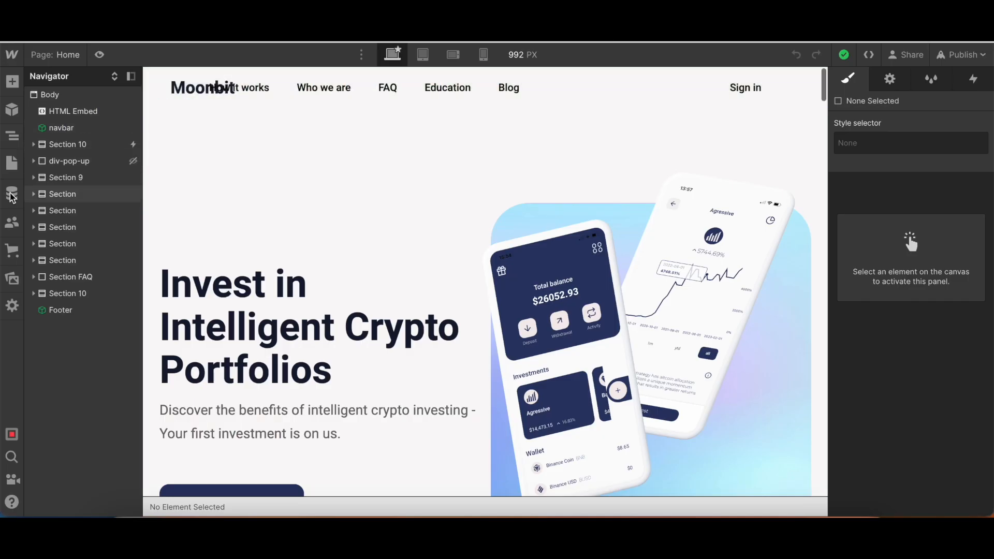
Start a new Webflow CMS collection named 'Test Collections'.
left_click(11, 194)
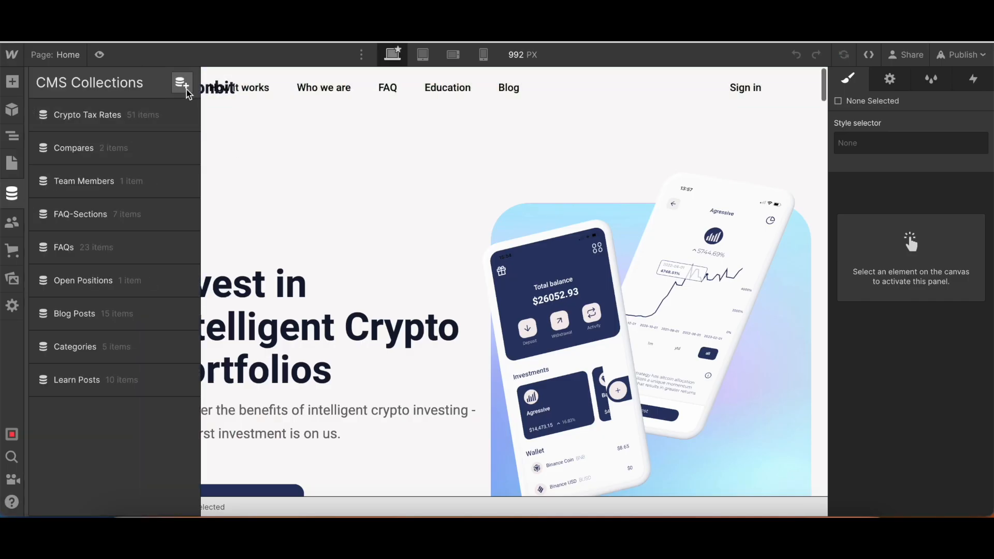
left_click(182, 82)
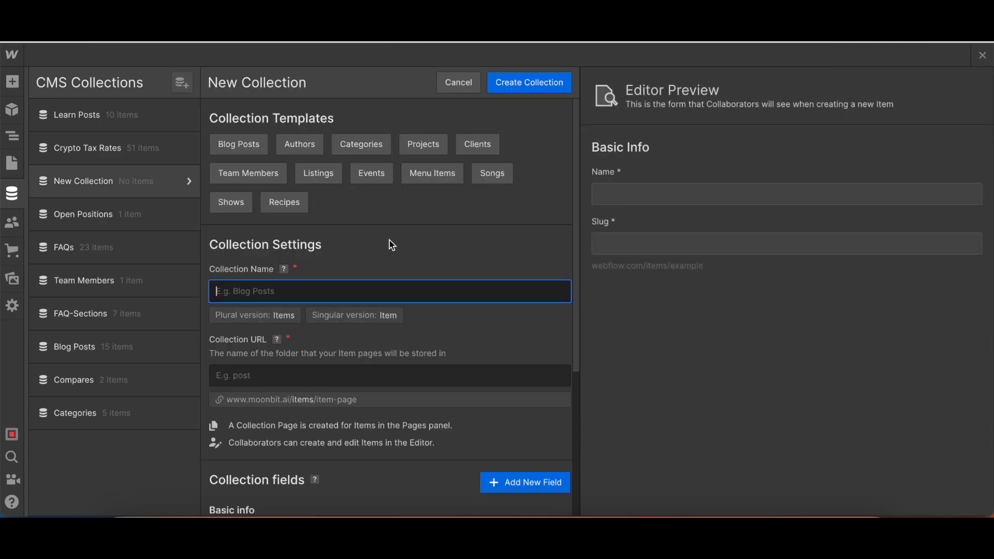
type("Test Collectio")
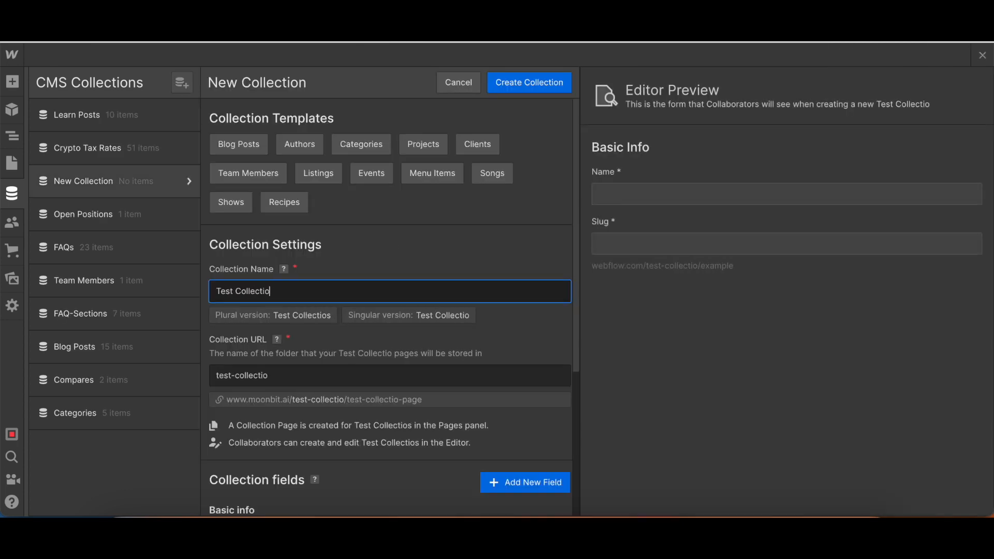
Add a rich-text field named Overview and save the Test Collections collection.
left_click(528, 82)
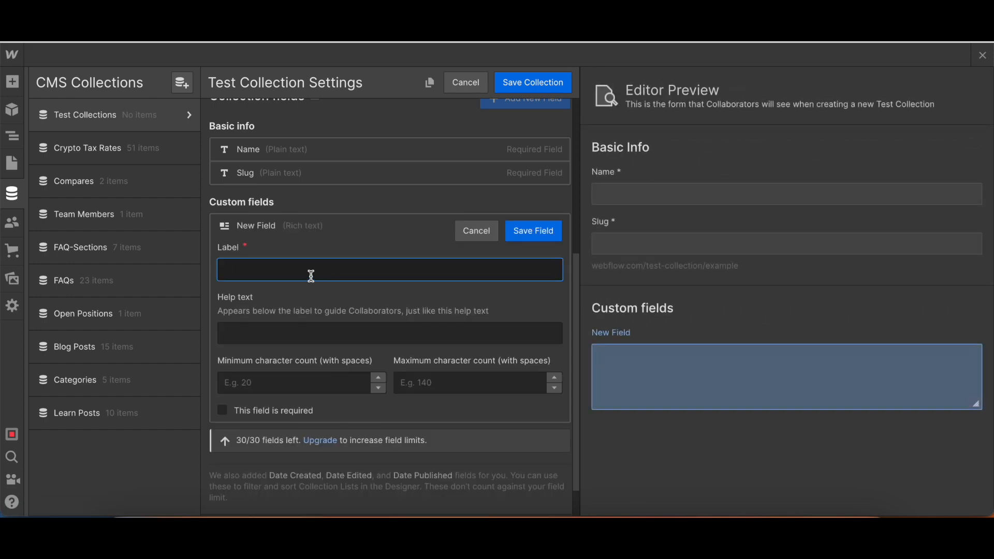
left_click(533, 230)
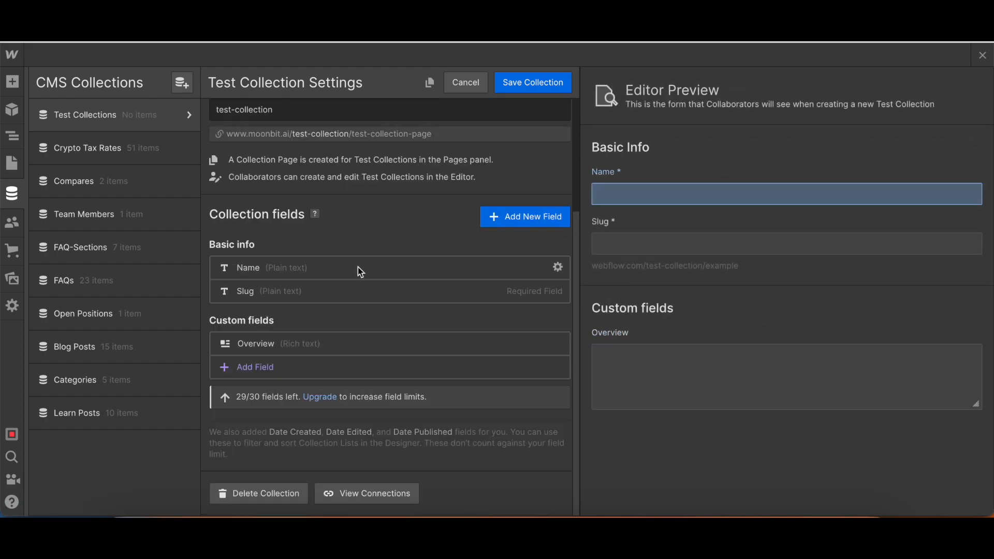
left_click(465, 82)
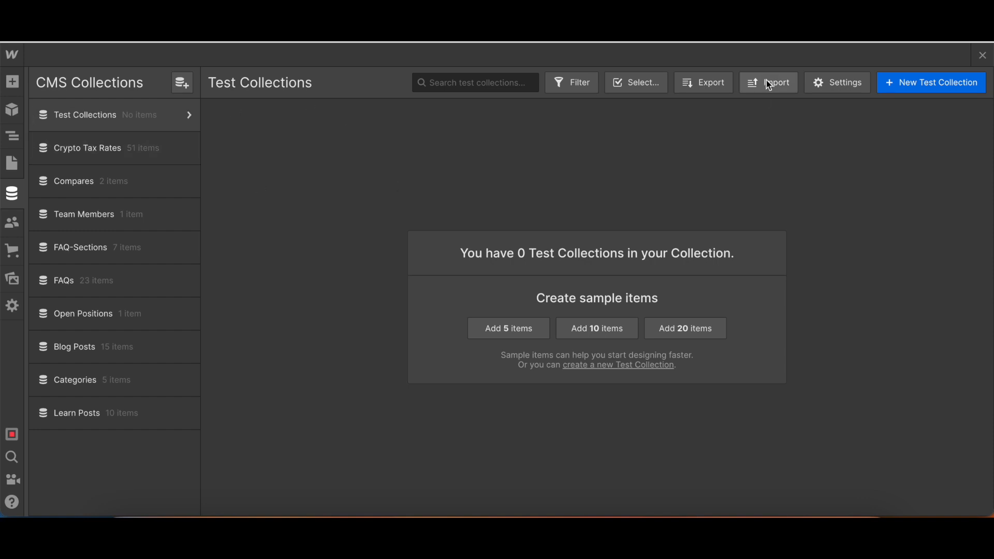
Import the tax-list CSV into Test Collections, confirm the header row and review field mapping for 51 items.
left_click(767, 82)
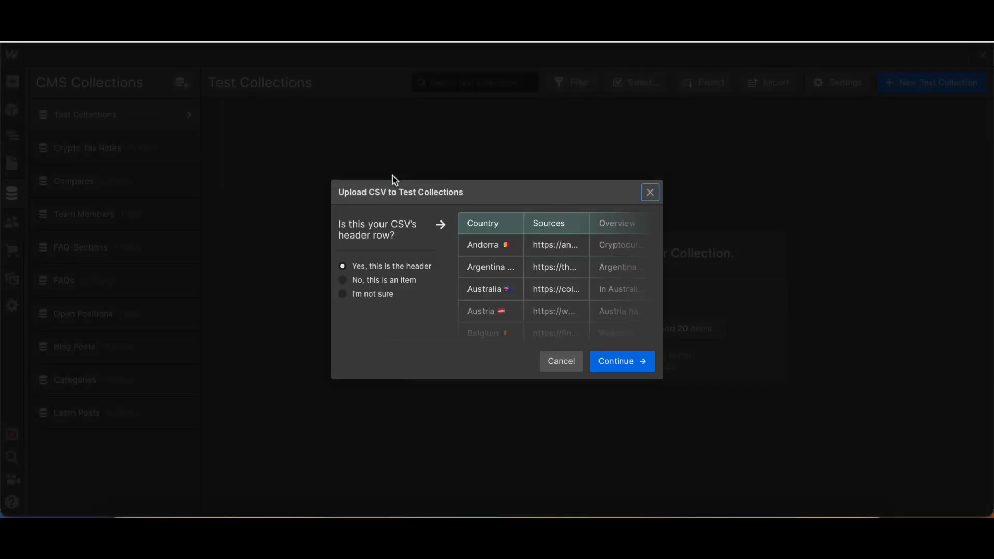
left_click(621, 361)
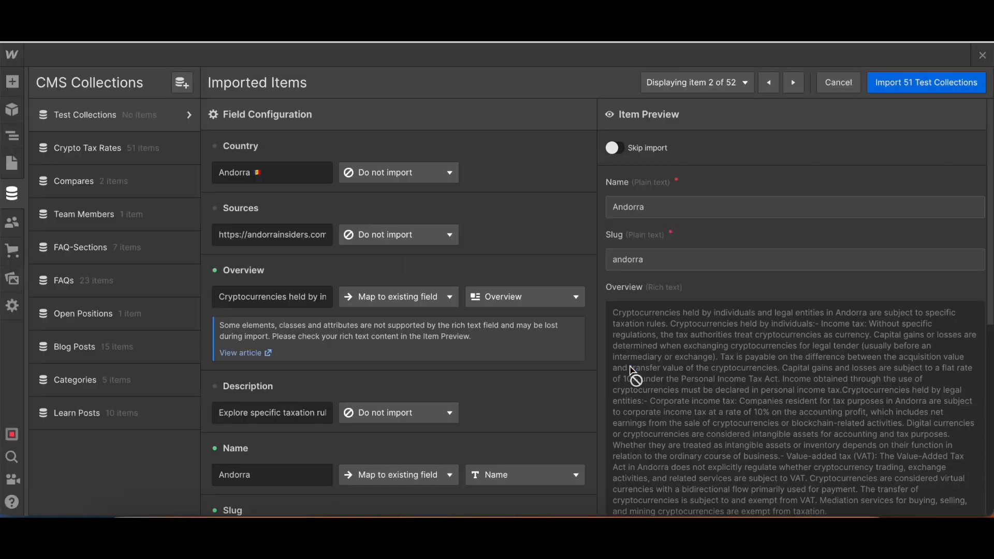
mouse_move(406, 214)
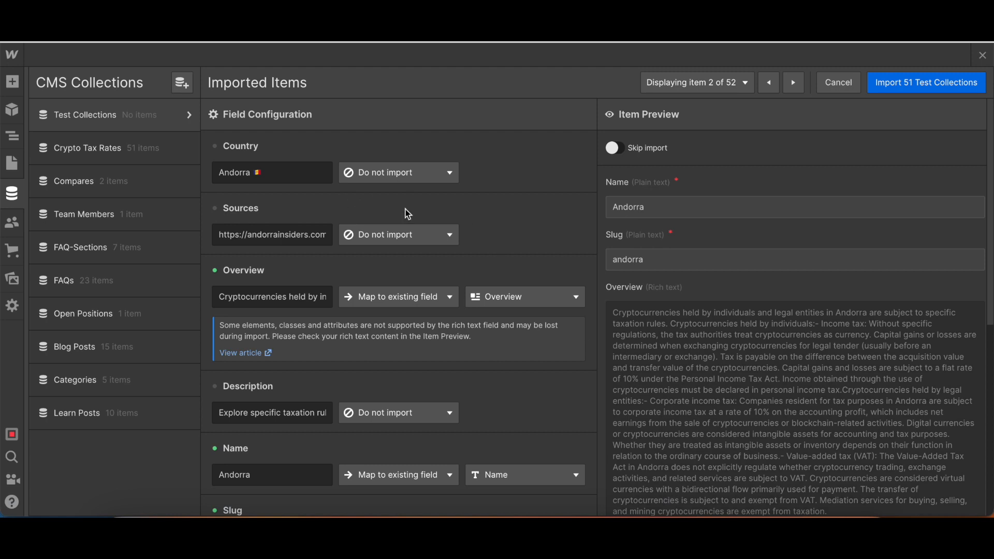
scroll("down", 3)
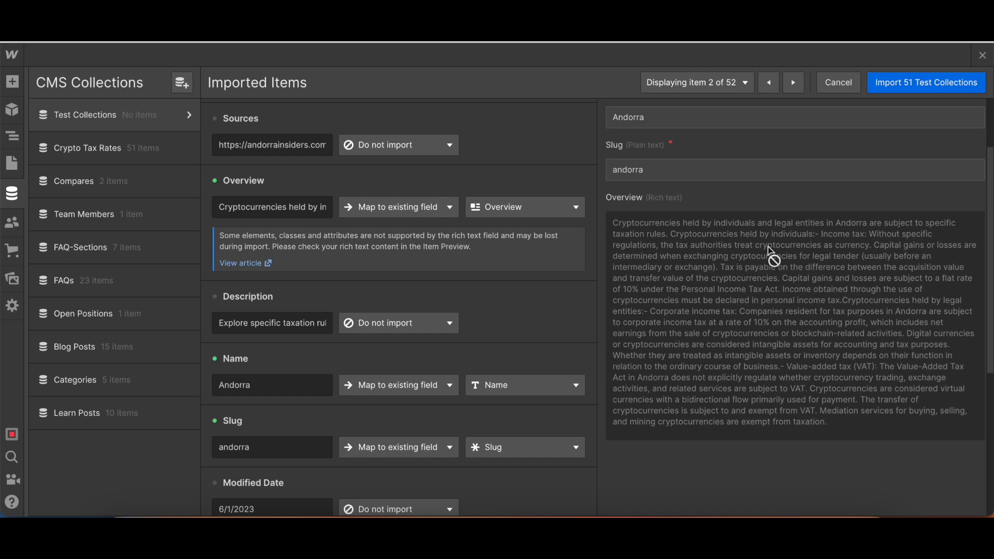
mouse_move(418, 93)
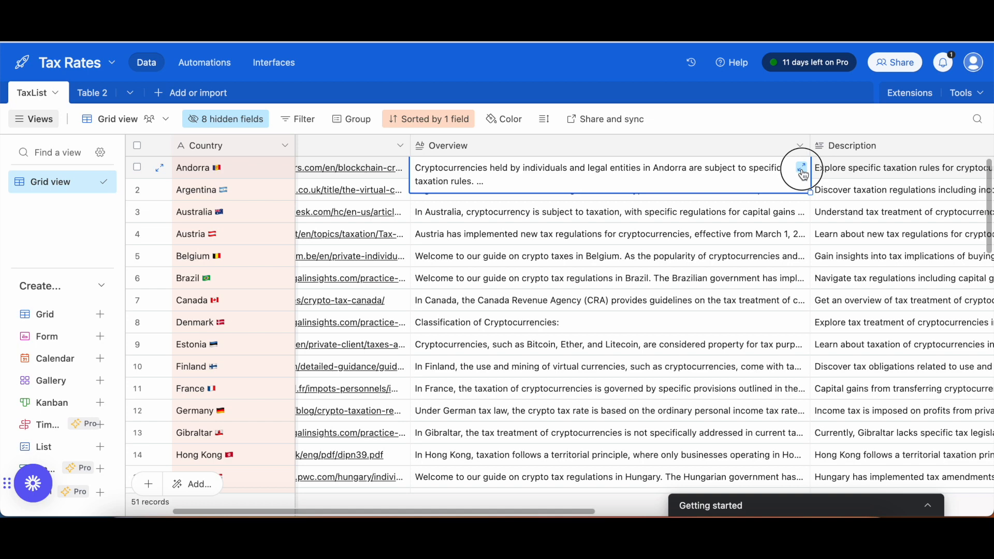
Expand Andorra's full Overview text in Airtable to compare with the import preview.
left_click(801, 167)
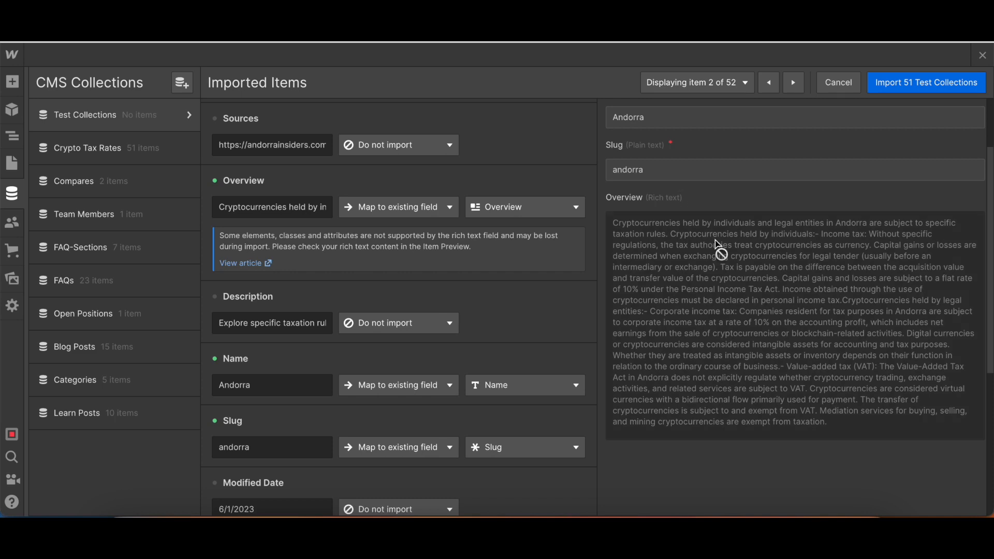
scroll("down", 3)
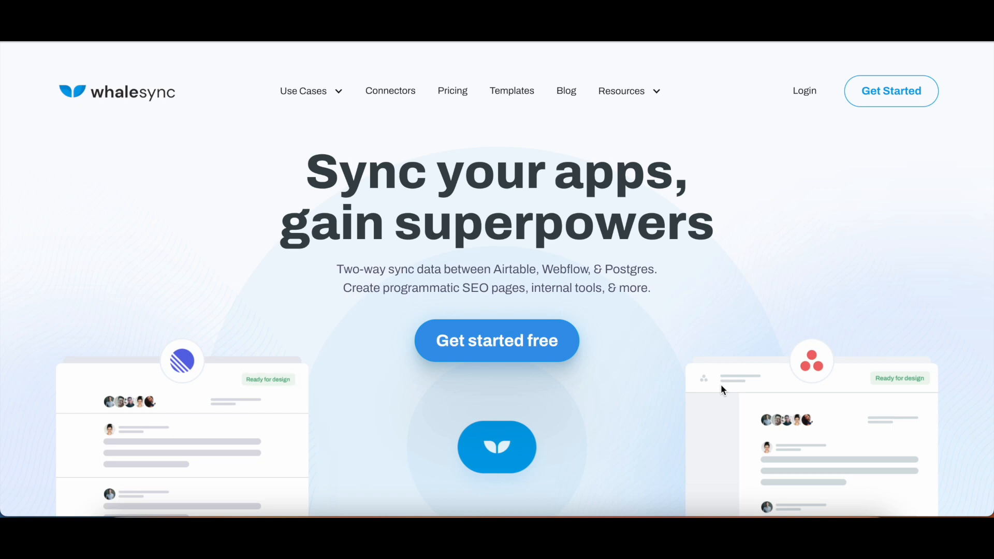
mouse_move(655, 341)
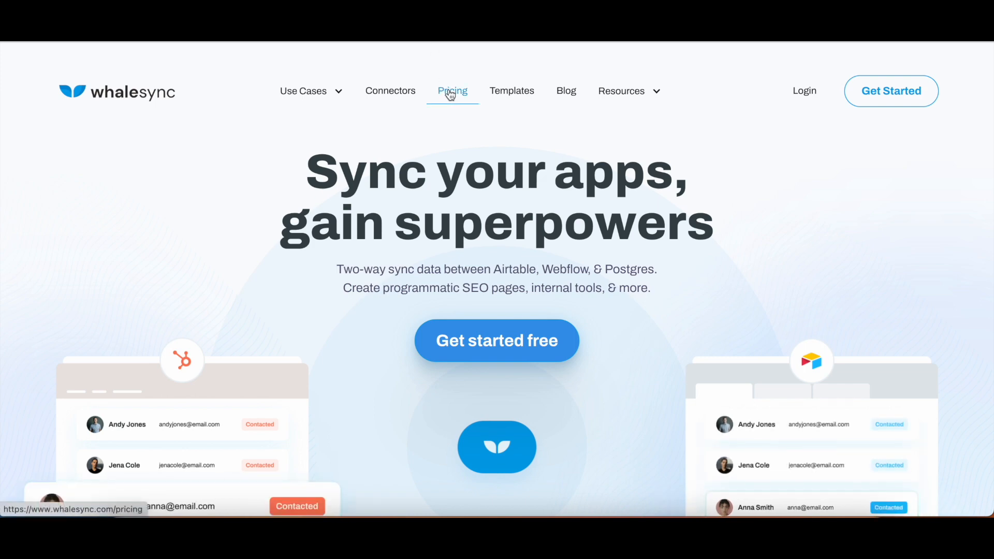
Review Whalesync's pricing plans page.
left_click(451, 90)
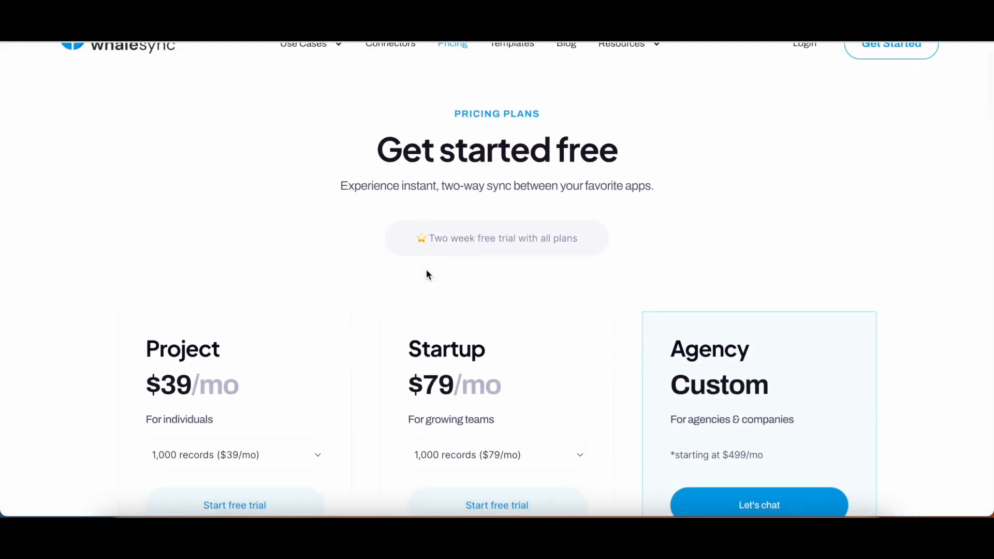
scroll("down", 3)
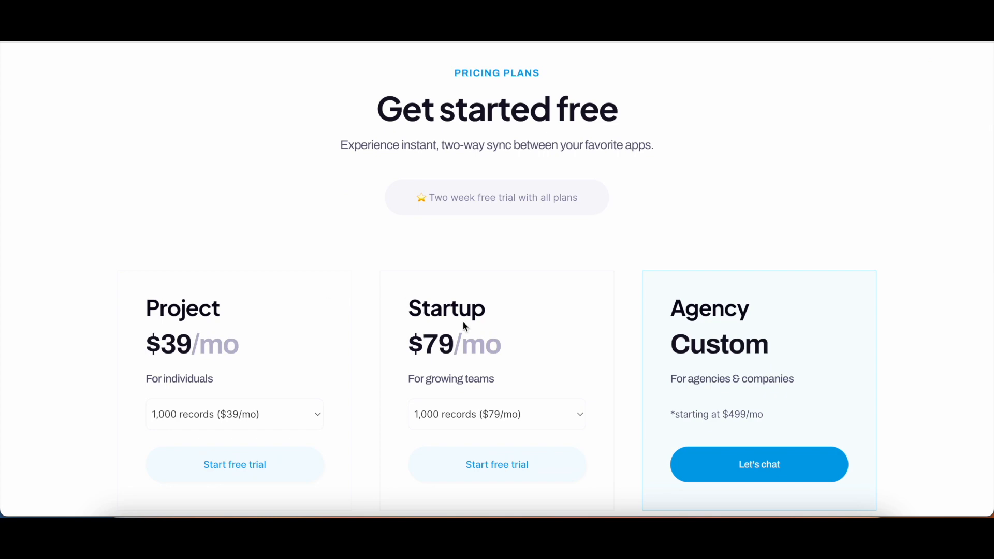
scroll("down", 3)
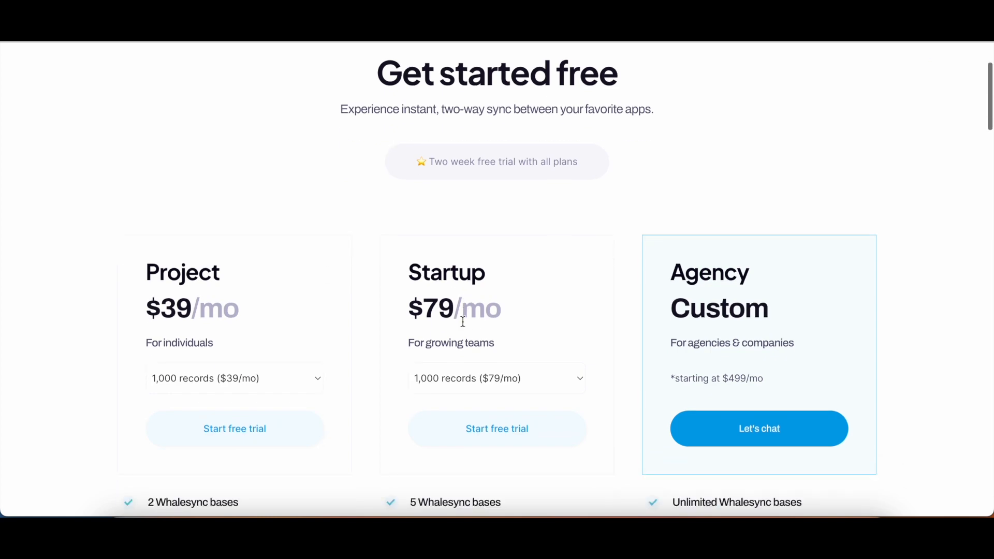
scroll("up", 3)
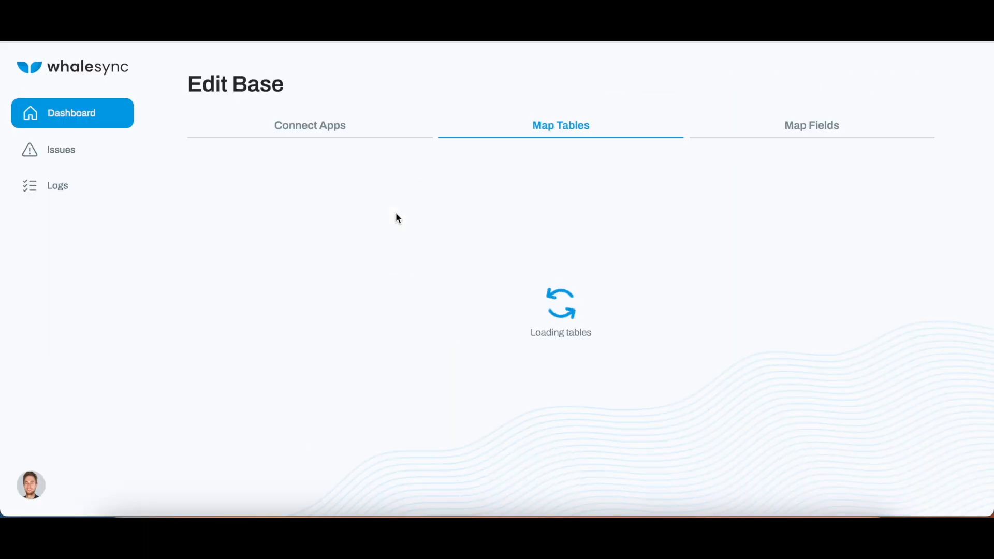
Confirm Airtable Tax Rates and Webflow Moonbit are authorized, then proceed to Map Tables.
left_click(310, 124)
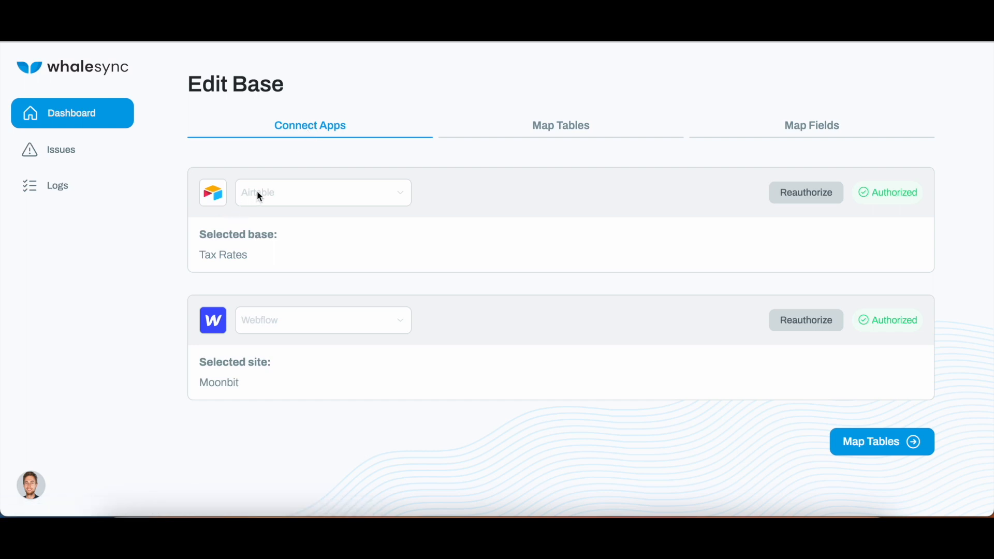
mouse_move(262, 335)
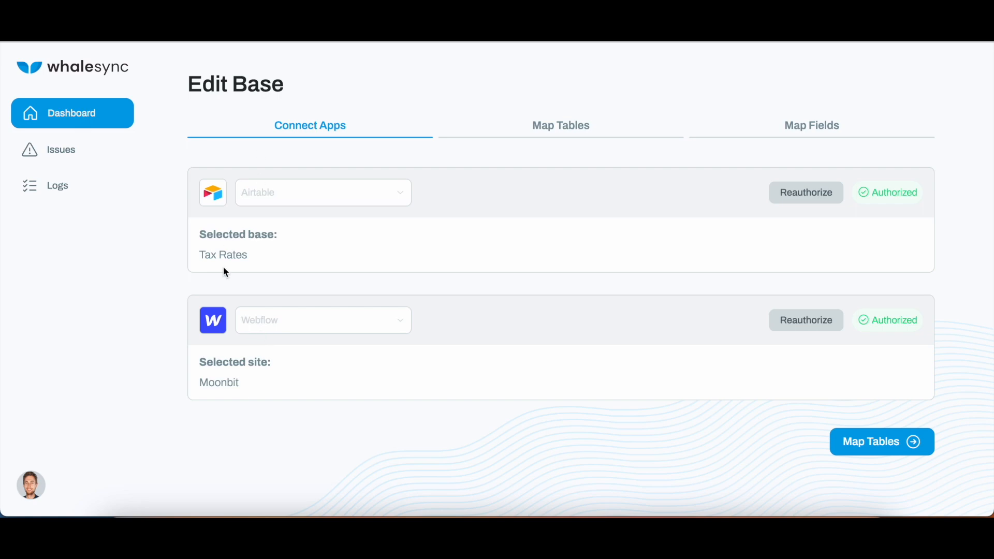
left_click(881, 441)
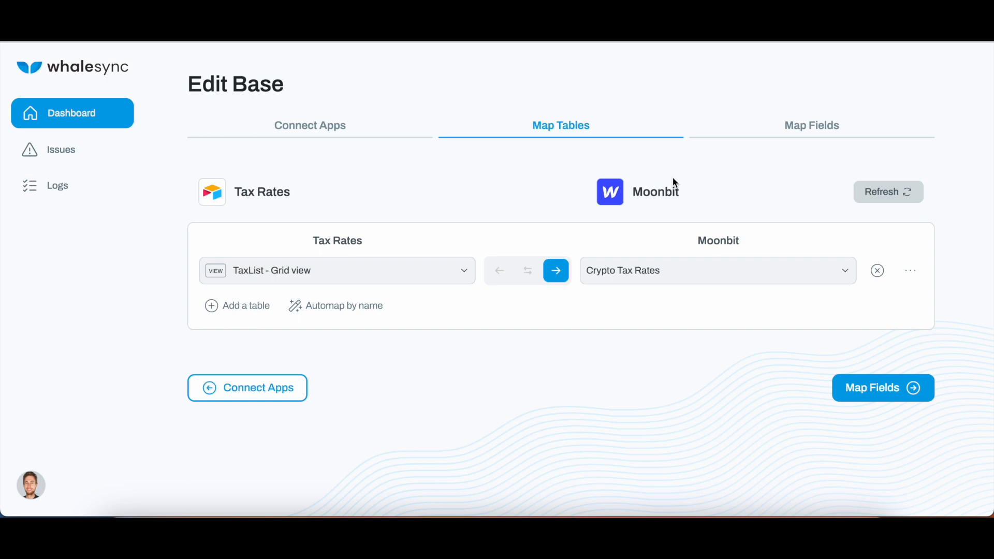
Review the nine TaxList-to-Crypto Tax Rates field mappings and return to the dashboard with syncing on.
left_click(882, 388)
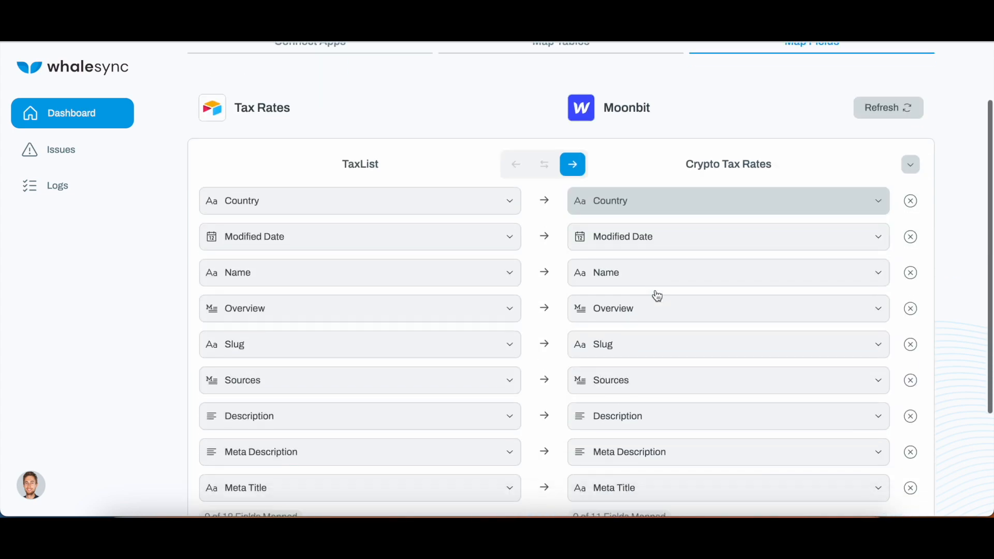
scroll("down", 3)
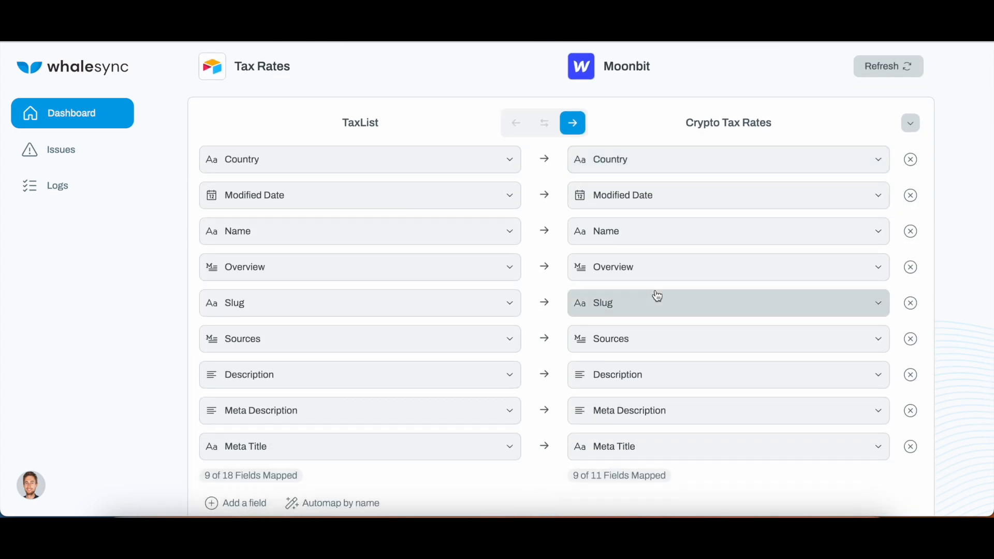
mouse_move(311, 137)
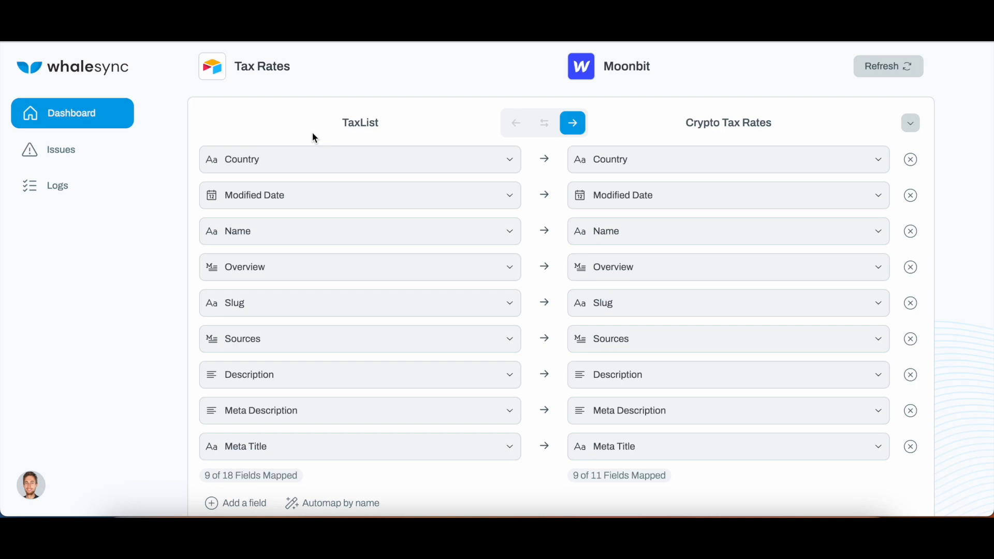
mouse_move(315, 202)
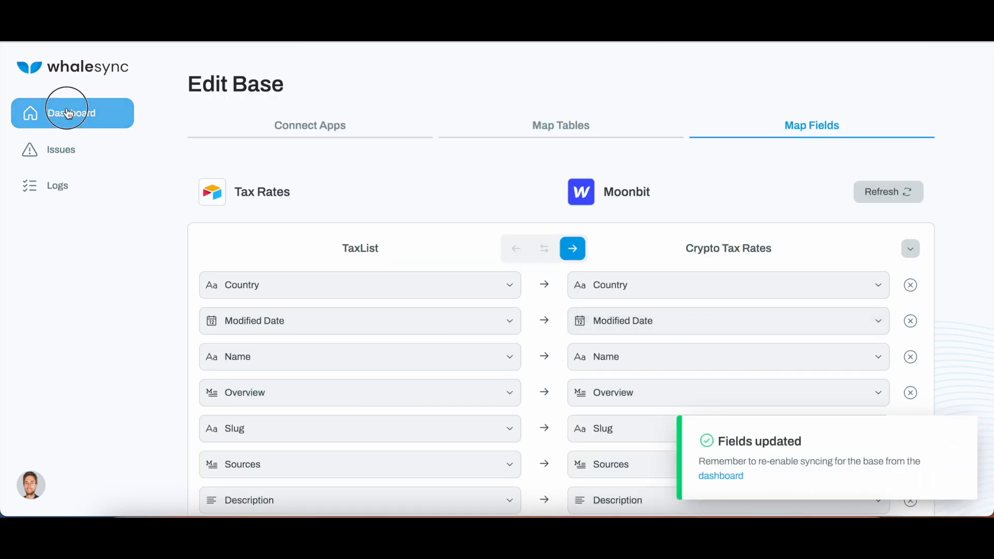
left_click(71, 113)
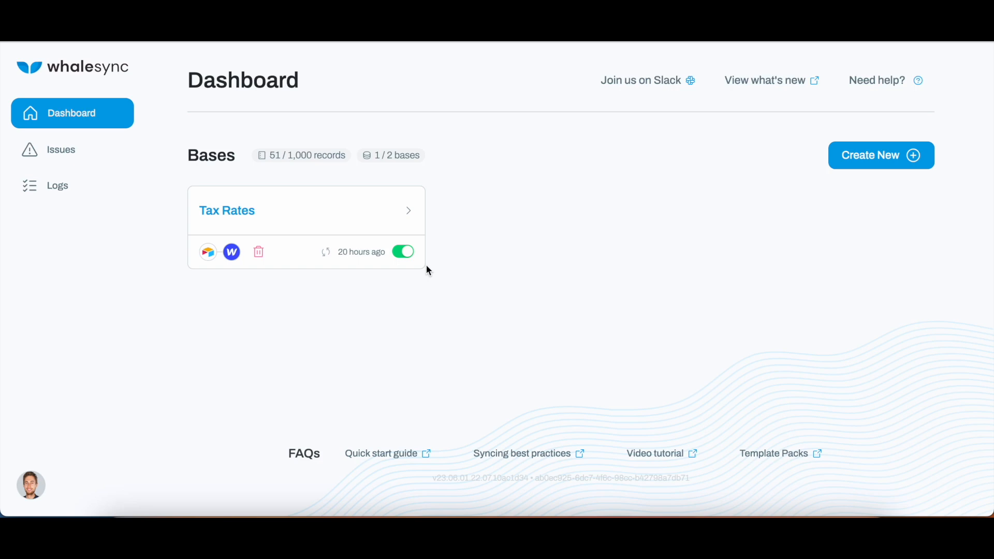
mouse_move(350, 56)
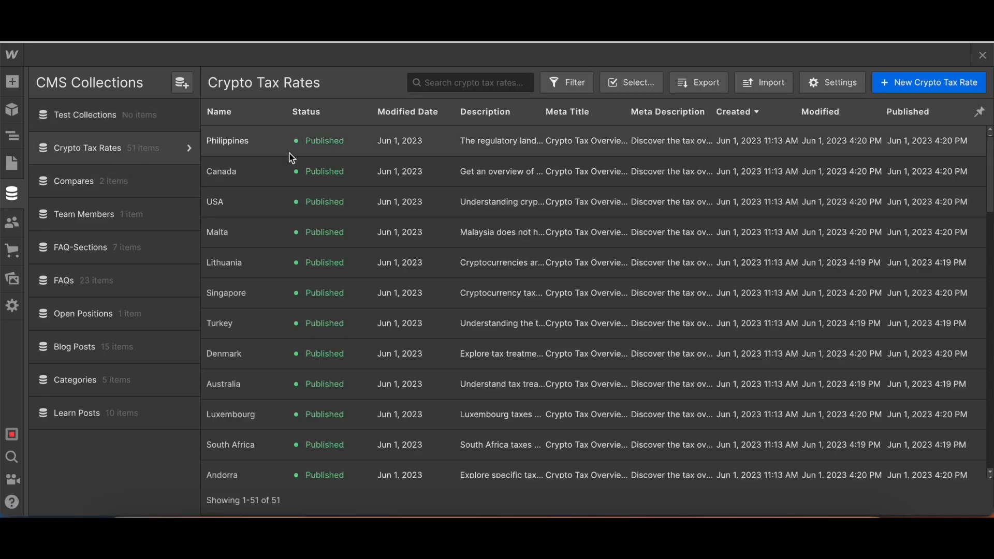
mouse_move(606, 209)
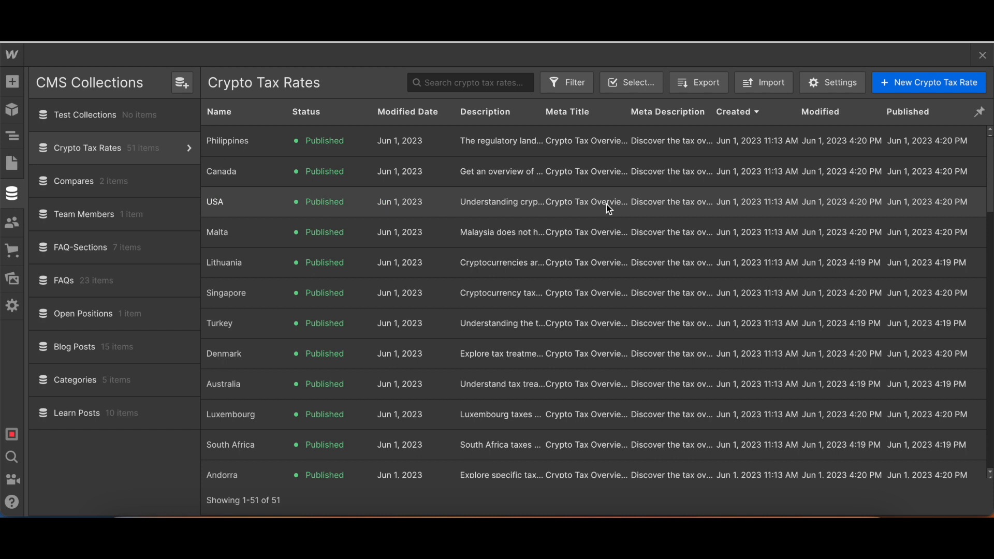
mouse_move(538, 209)
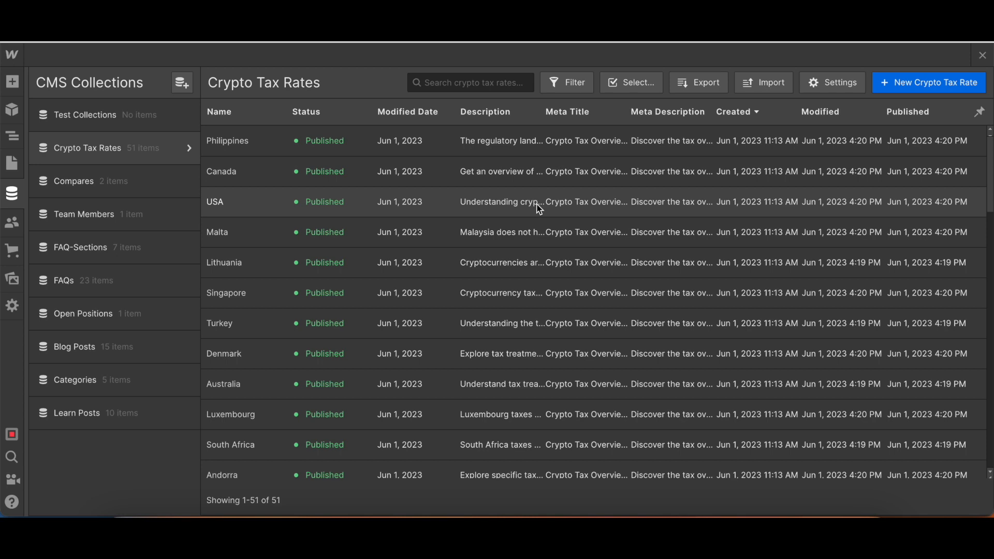
mouse_move(428, 201)
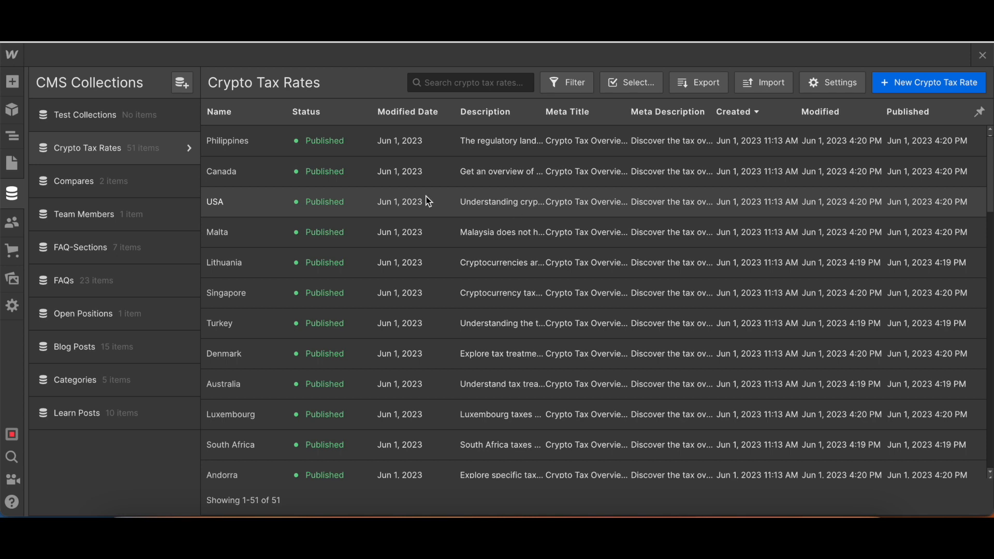
mouse_move(231, 96)
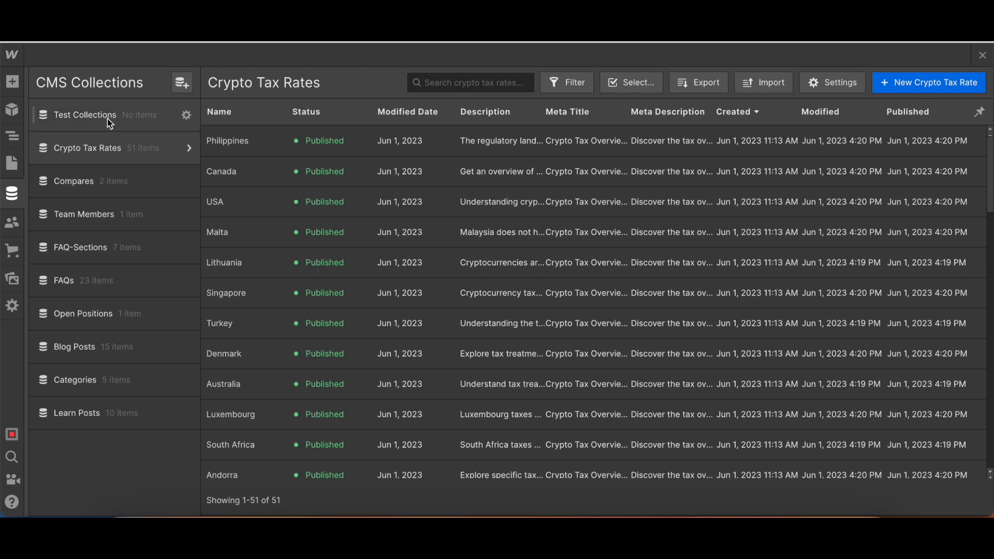
mouse_move(107, 148)
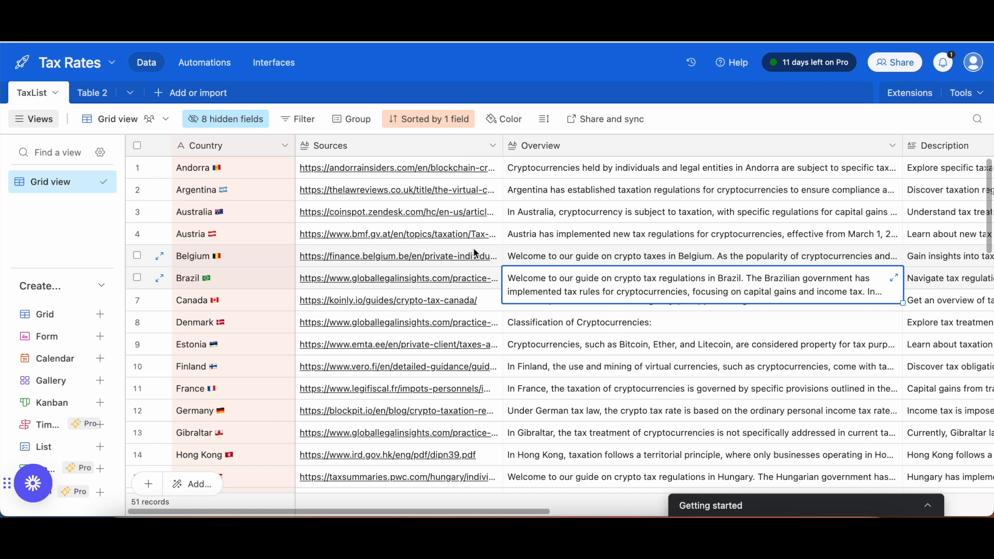
mouse_move(478, 243)
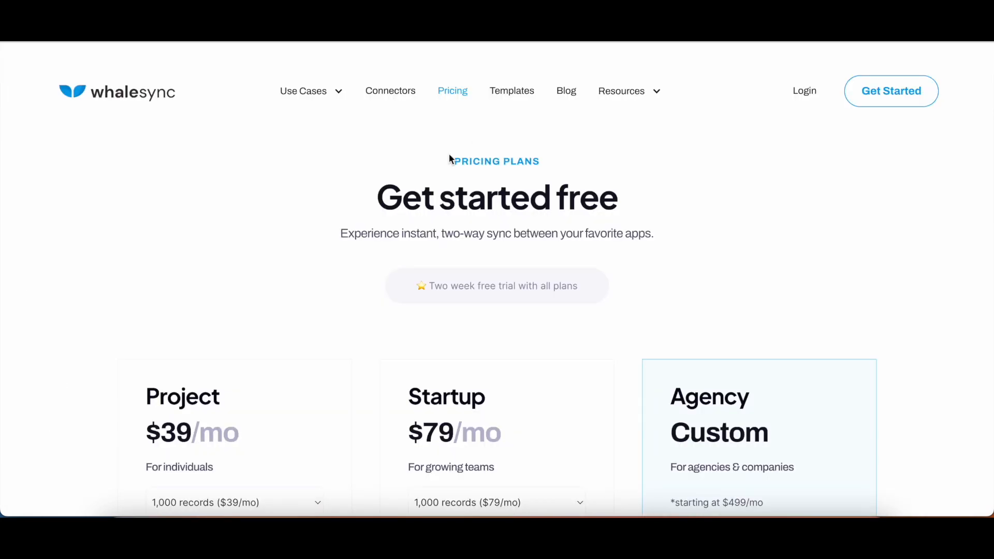
Scroll through the Whalesync pricing plans.
scroll("down", 3)
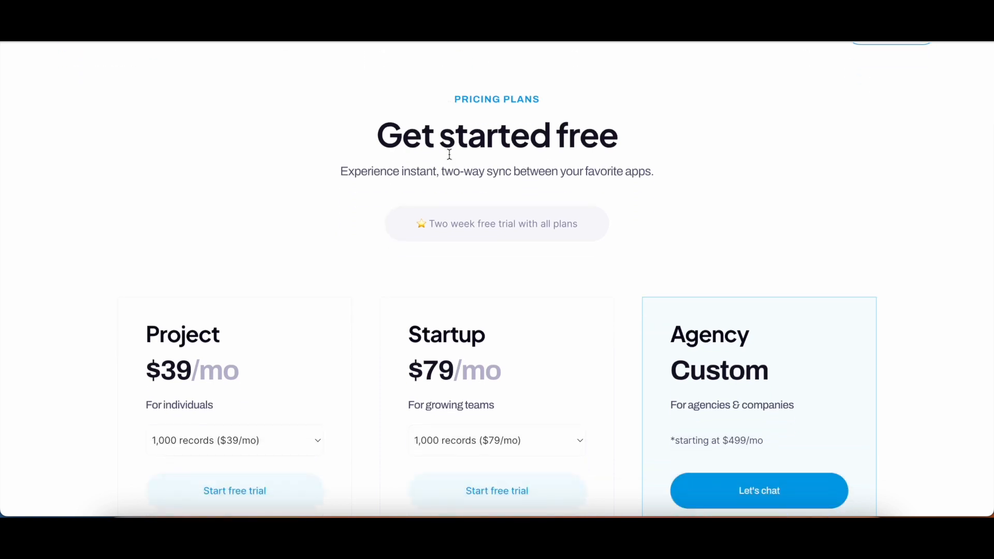
scroll("down", 3)
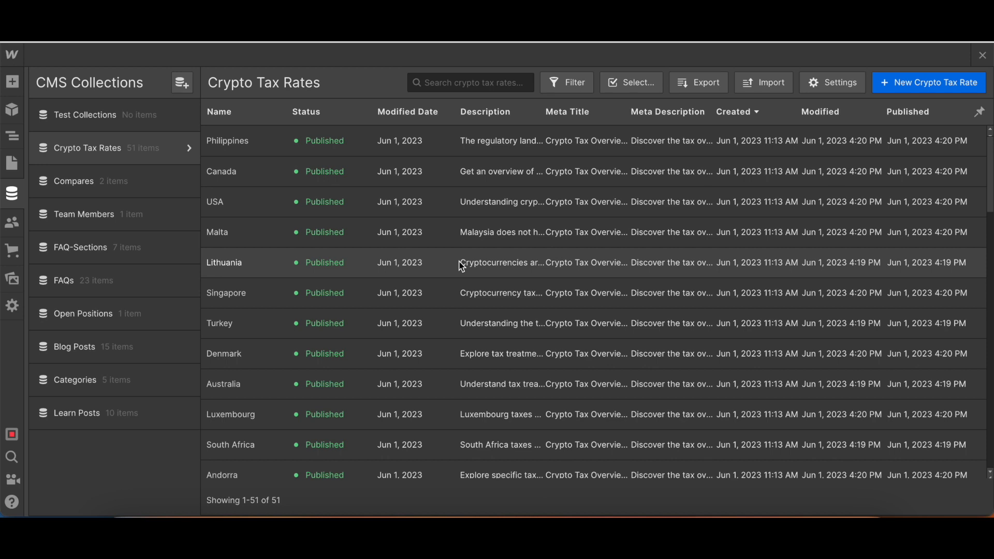
mouse_move(118, 149)
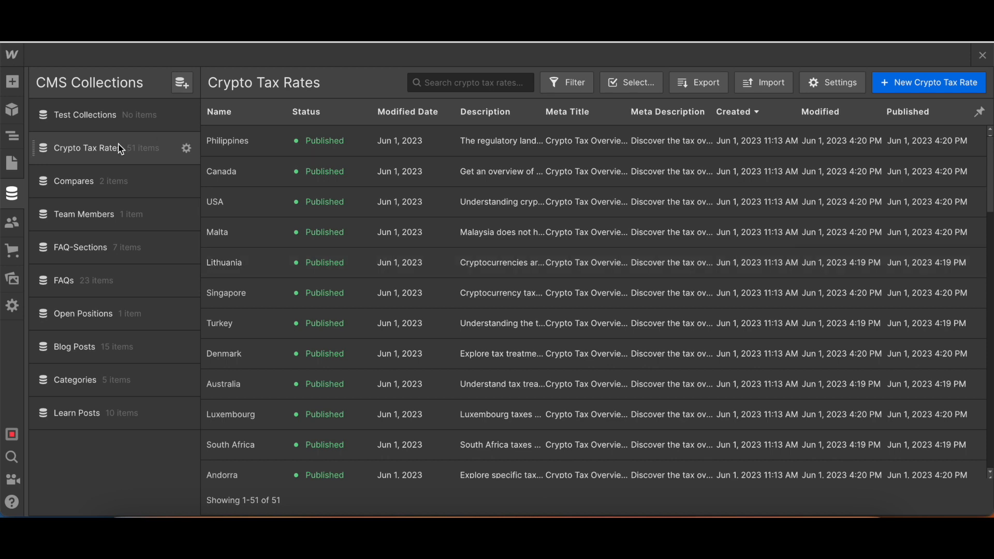